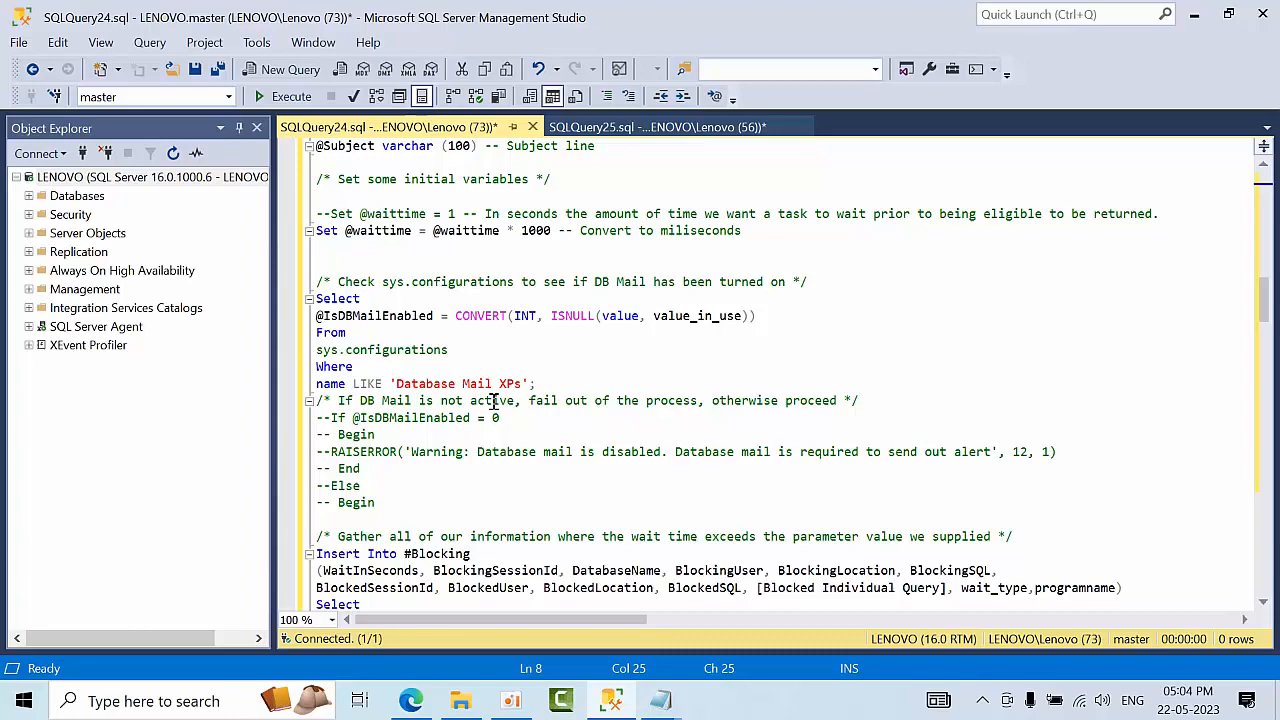
- Search the script for 30 to locate the WHERE clause filtering blocking waits over 30 seconds
{"action": "scroll", "scroll_direction": "down", "scroll_amount": 3}
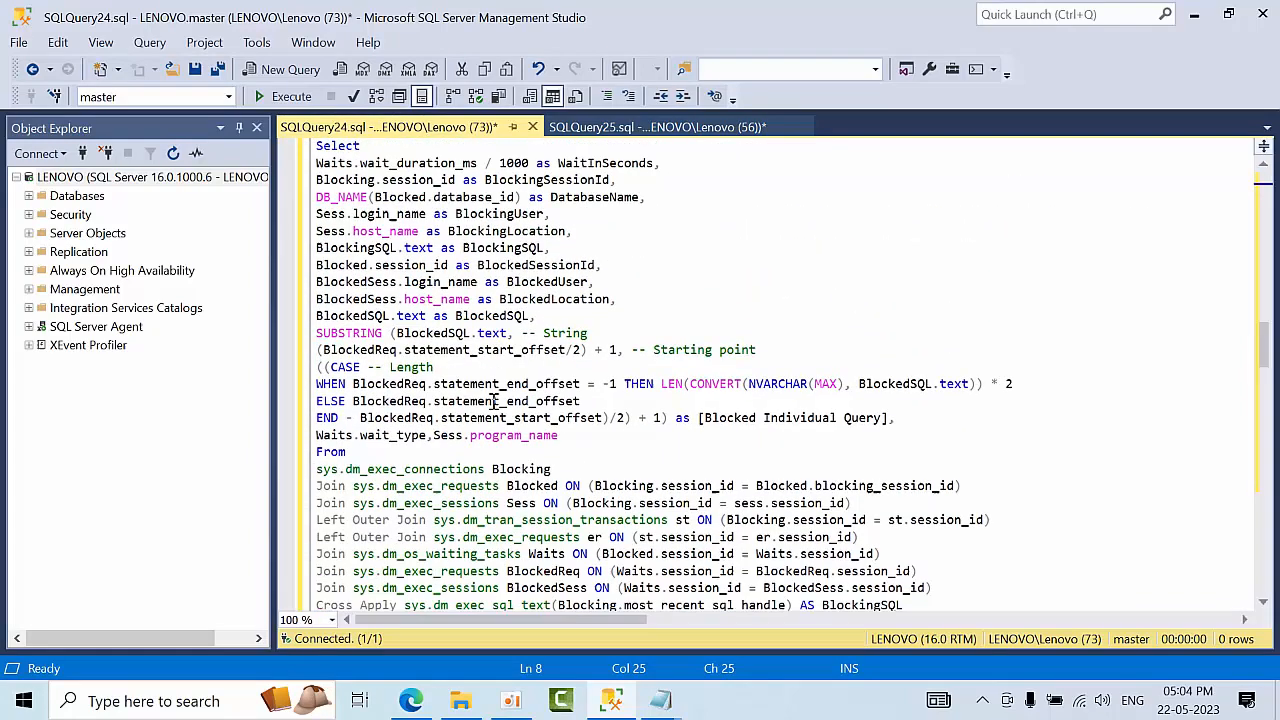
{"action": "scroll", "scroll_direction": "down", "scroll_amount": 3}
{"action": "type", "text": "apart"}
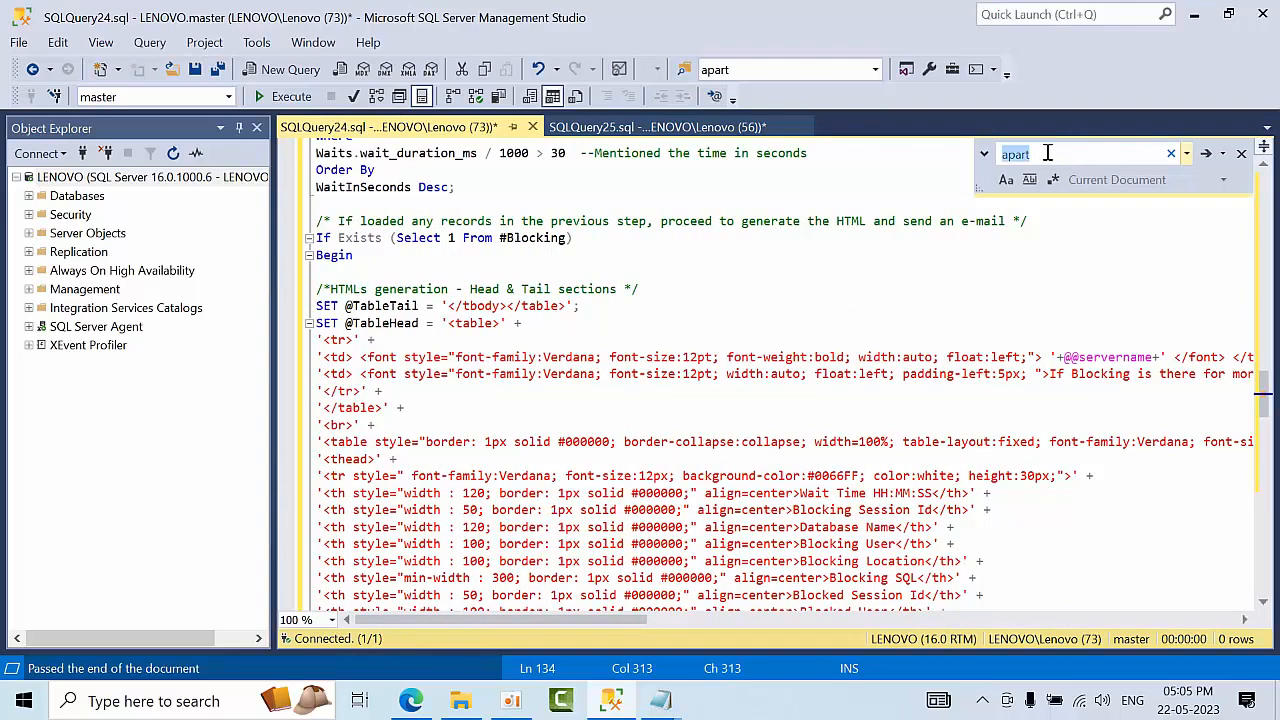
{"action": "type", "text": "30"}
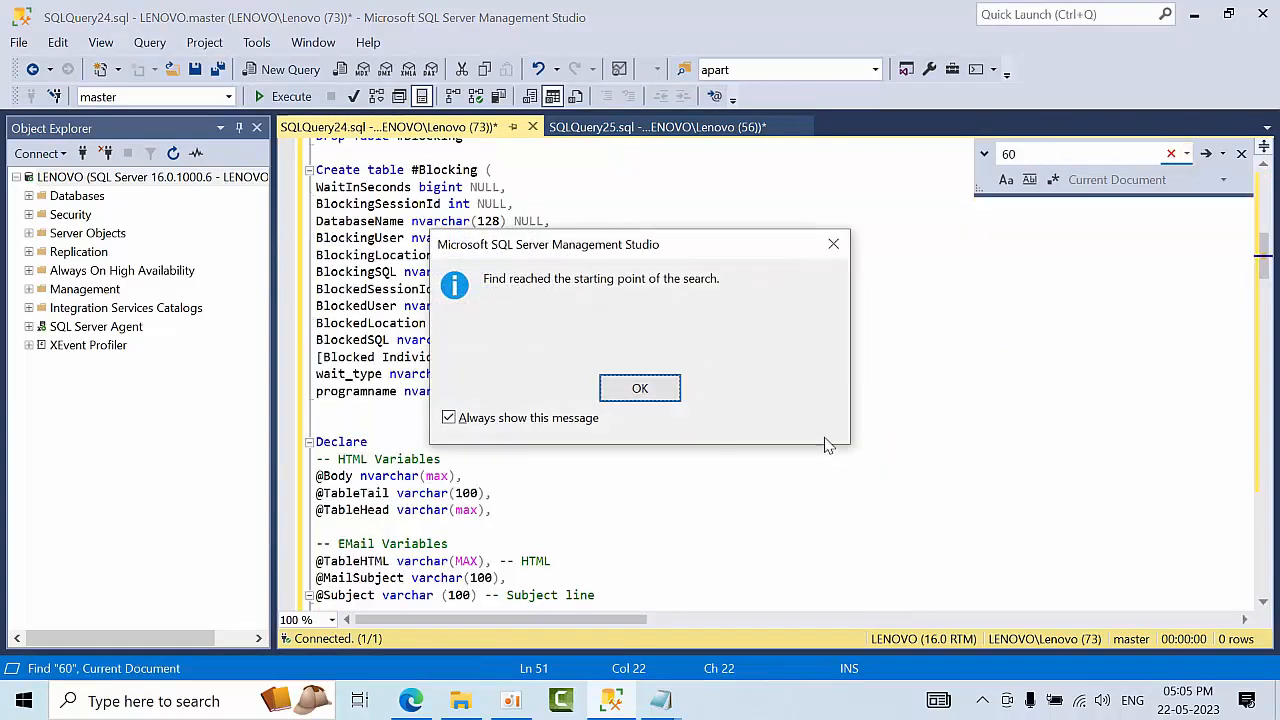
{"action": "left_click", "coordinate": [640, 388]}
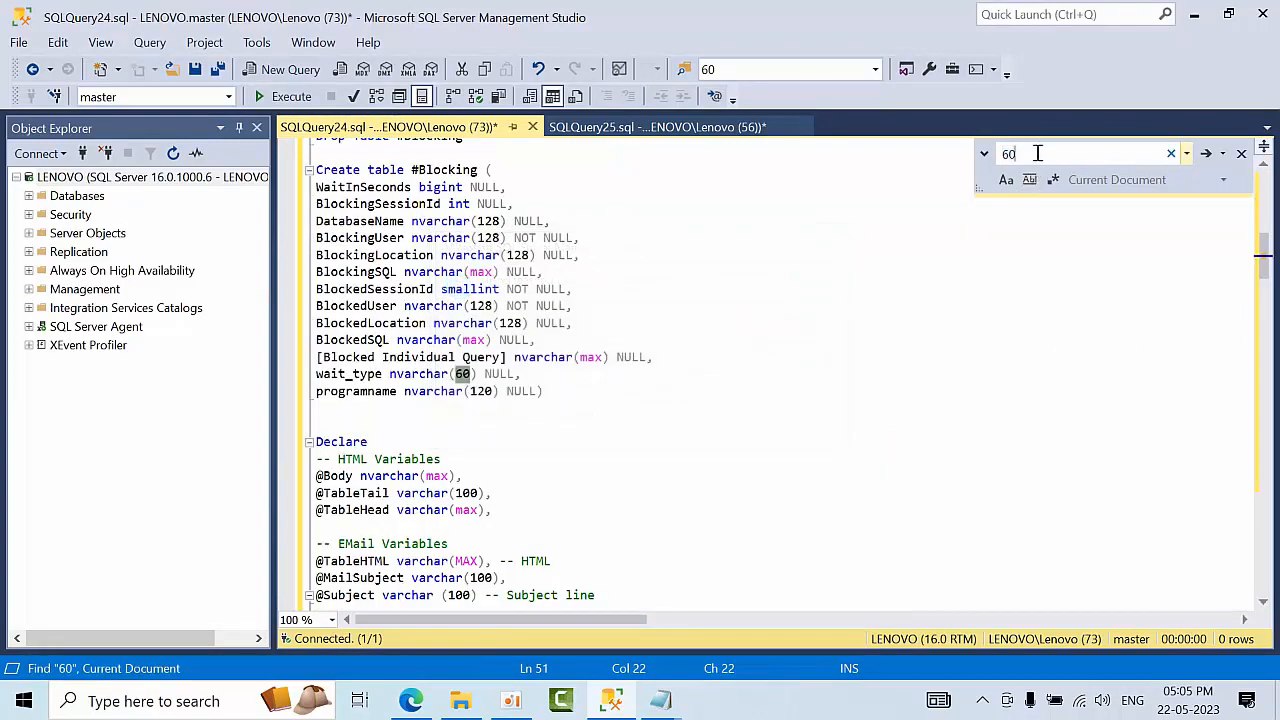
{"action": "type", "text": "30"}
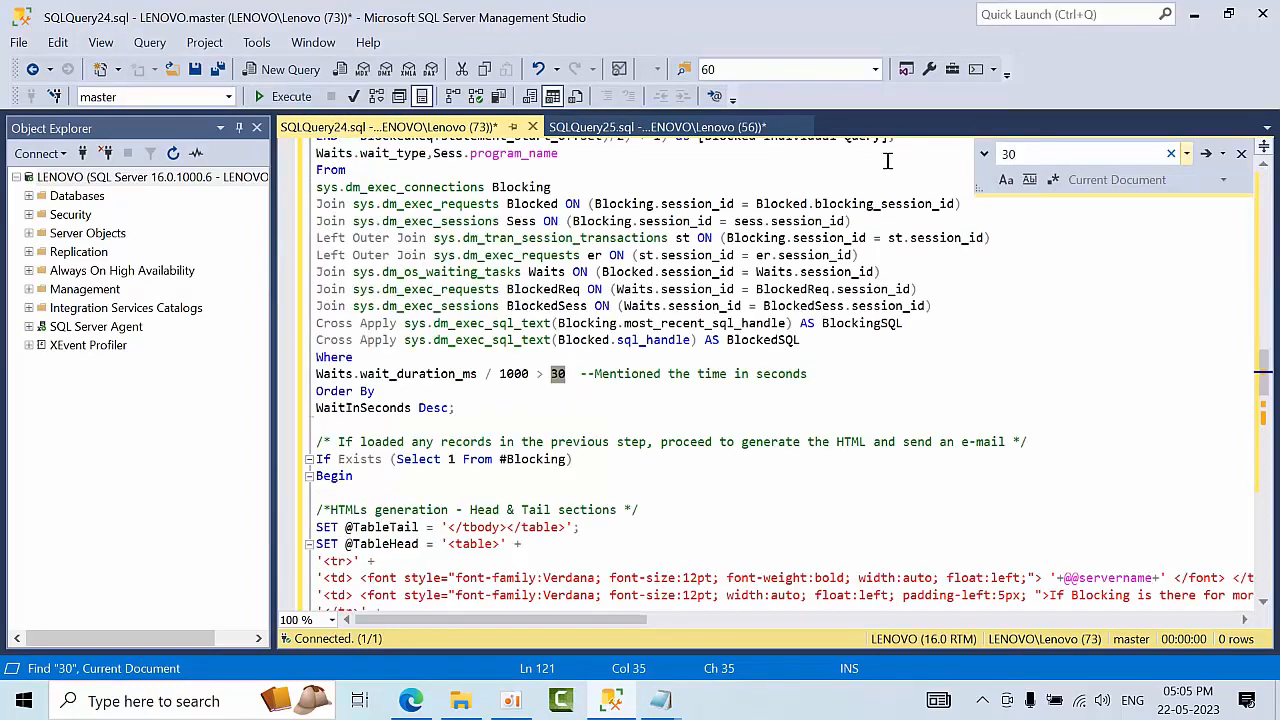
{"action": "scroll", "scroll_direction": "down", "scroll_amount": 3}
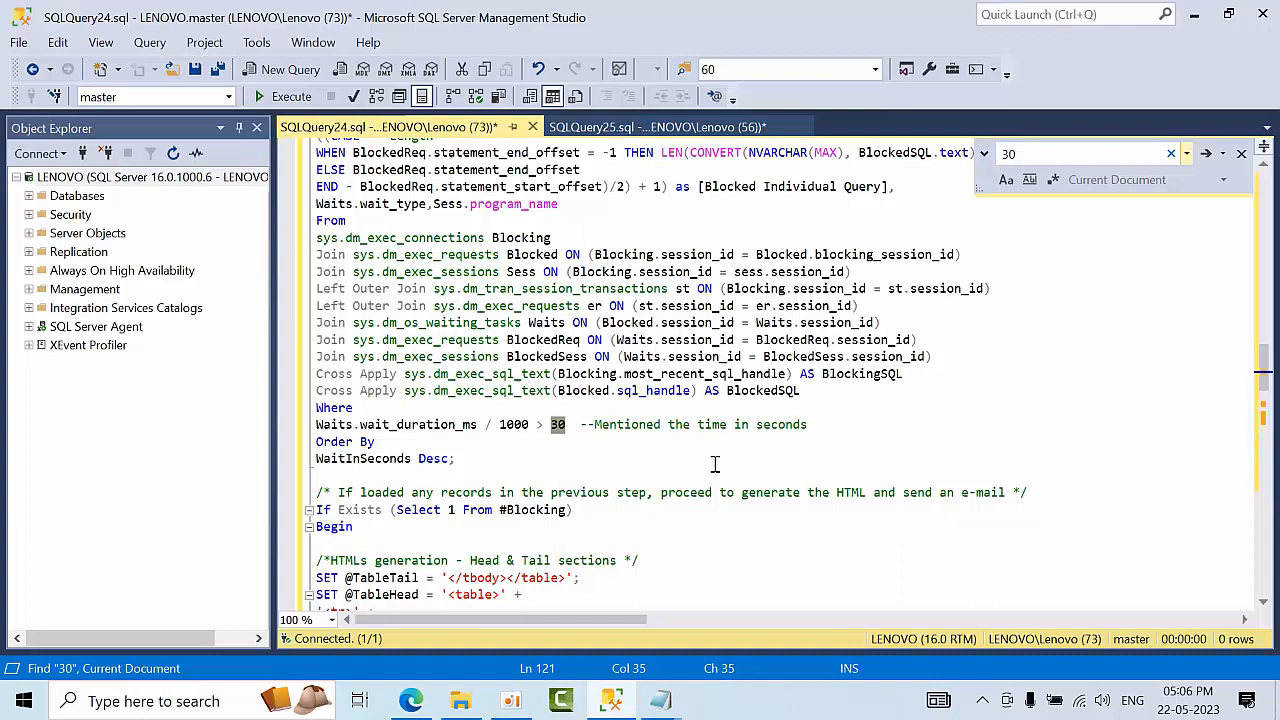
{"action": "mouse_move", "coordinate": [710, 464]}
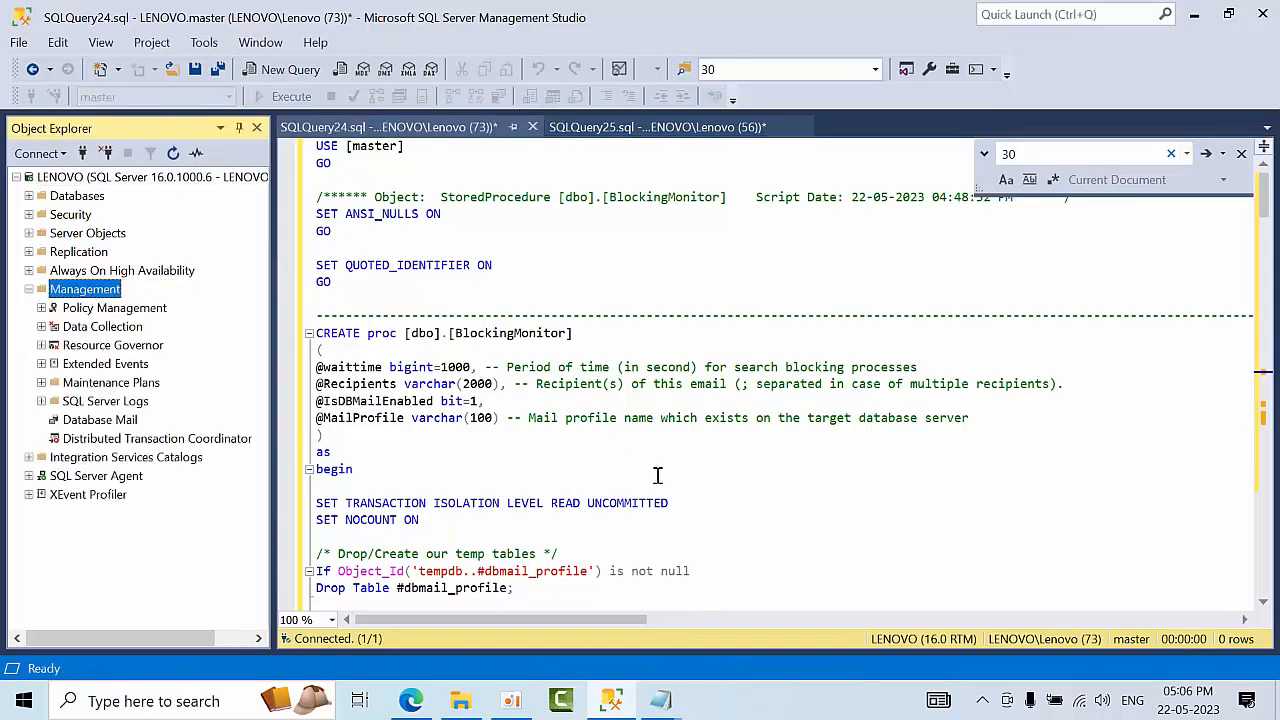
- Expand master's Stored Procedures, re-execute the BlockingMonitor script, and switch to the harsha query
{"action": "scroll", "scroll_direction": "down", "scroll_amount": 3}
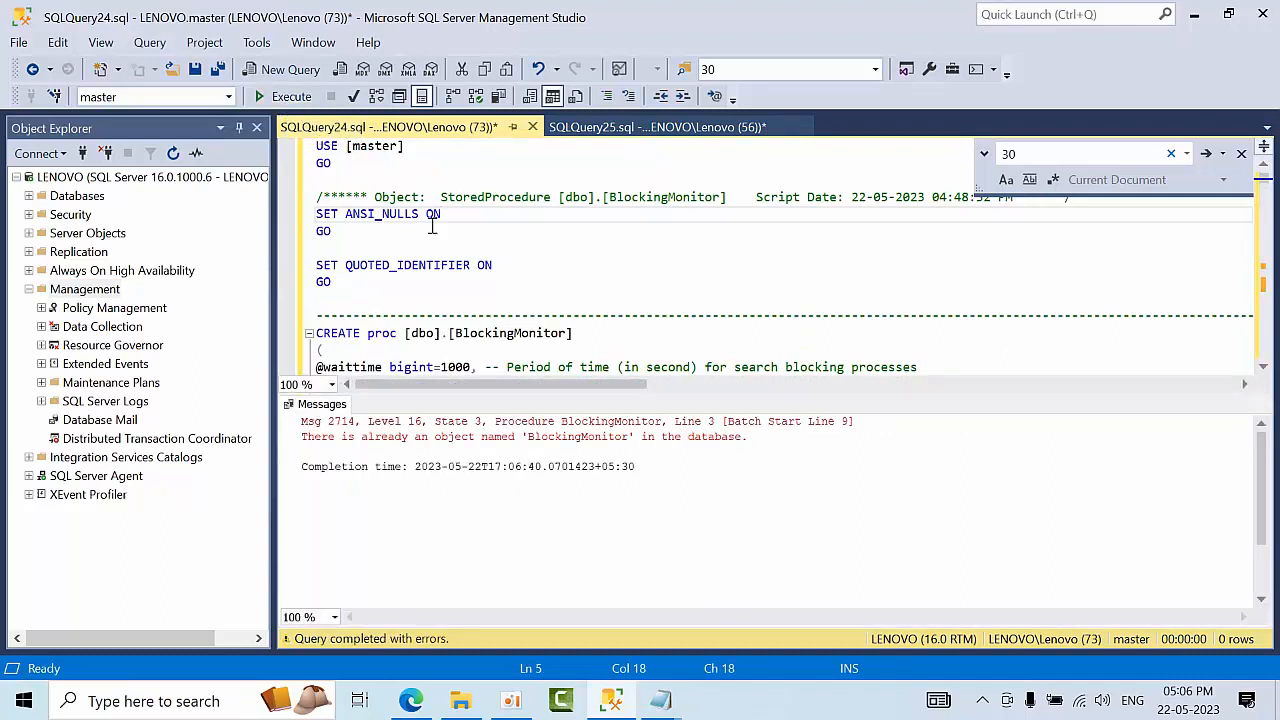
{"action": "mouse_move", "coordinate": [522, 344]}
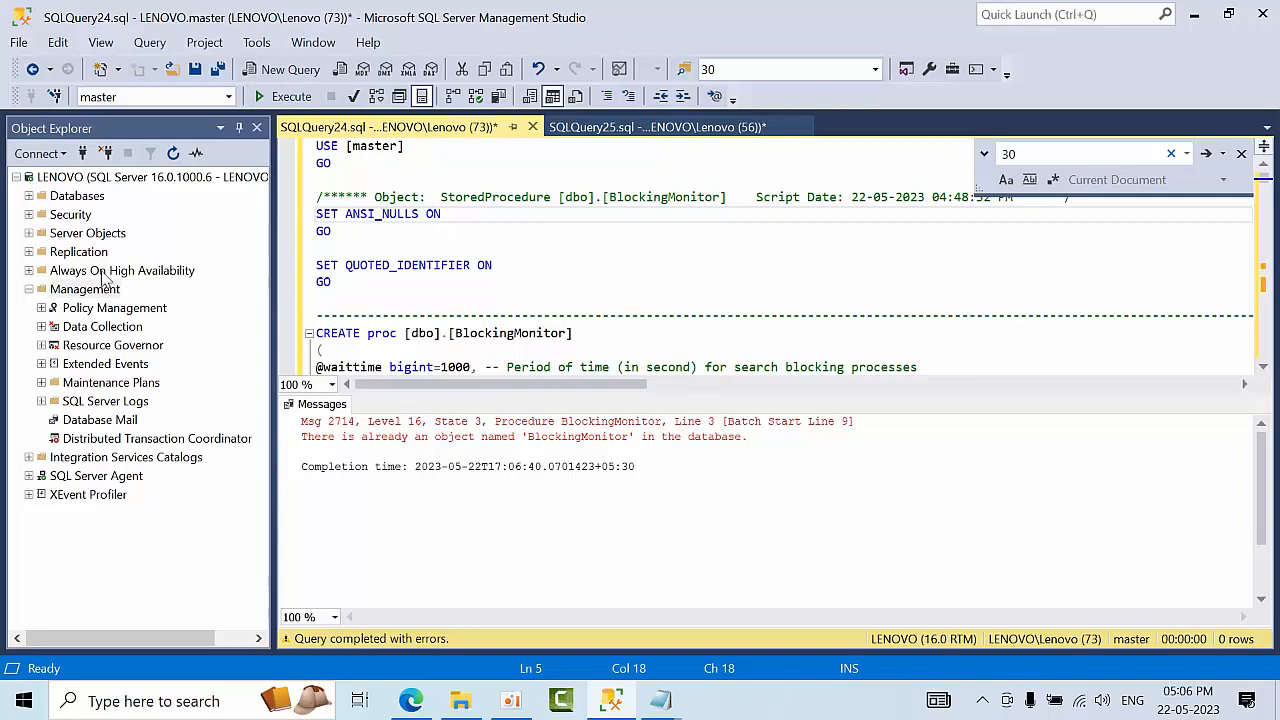
{"action": "left_click", "coordinate": [28, 196]}
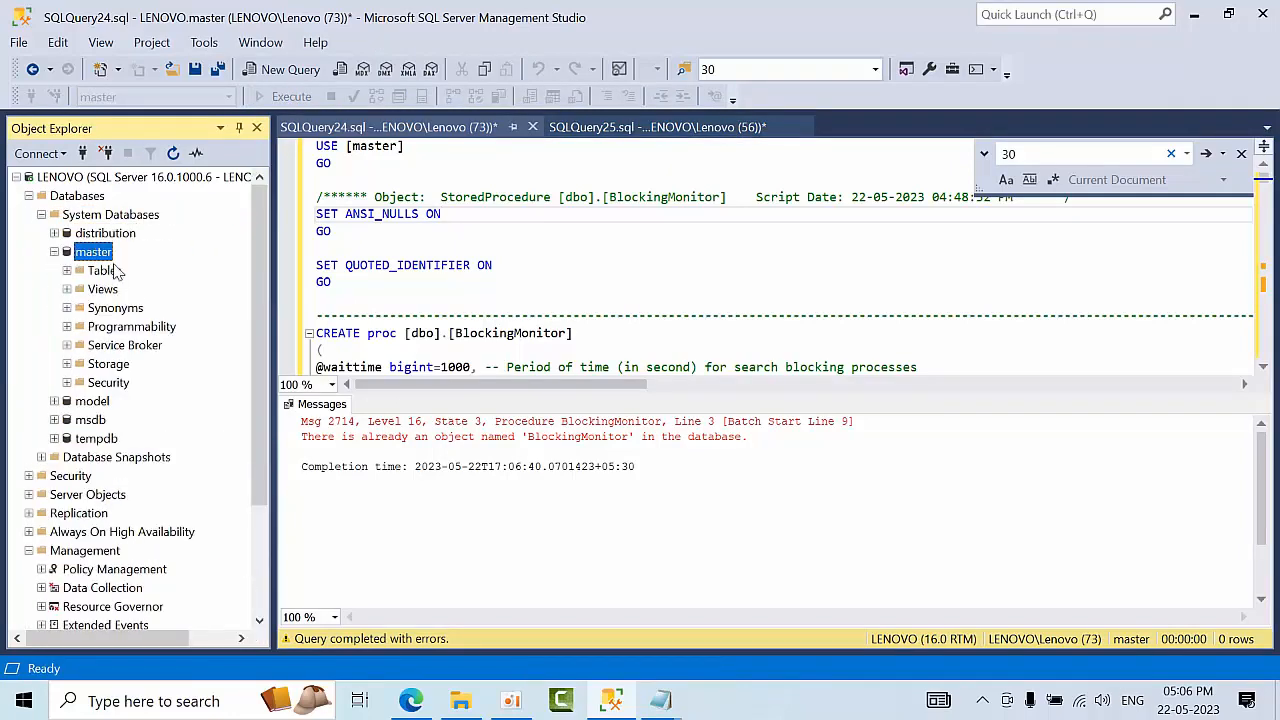
{"action": "left_click", "coordinate": [68, 326]}
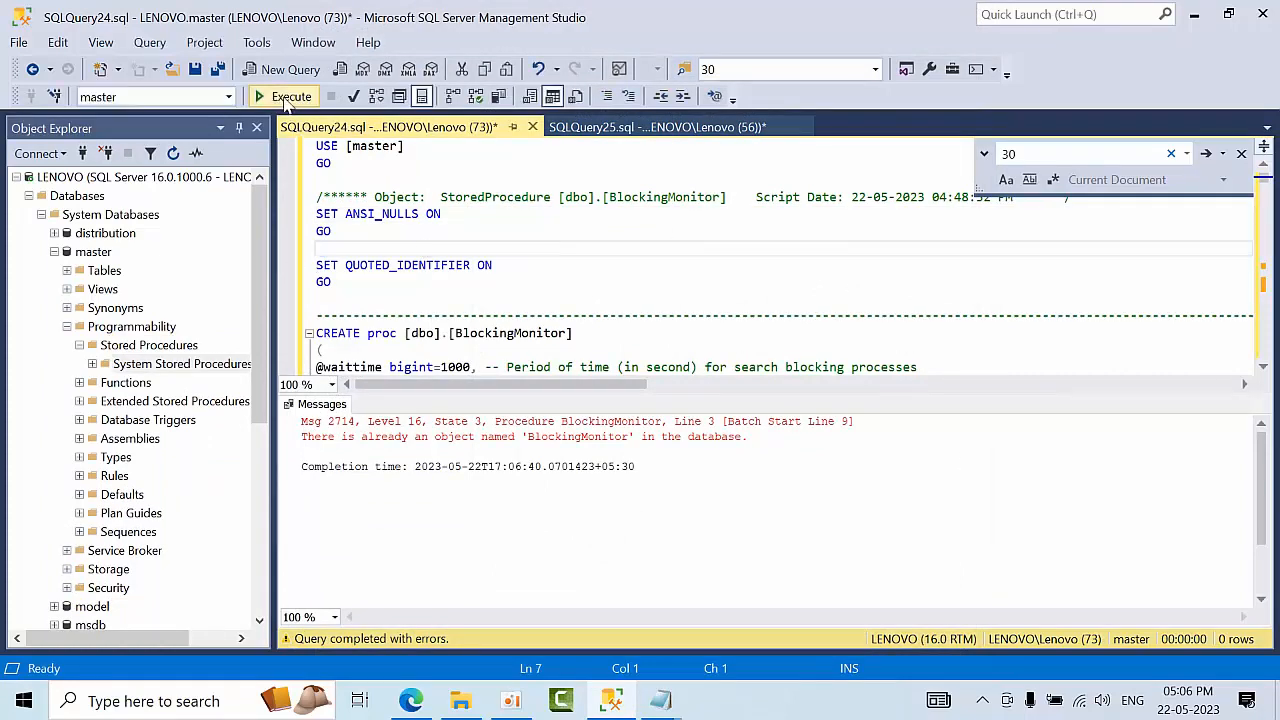
{"action": "left_click", "coordinate": [288, 96]}
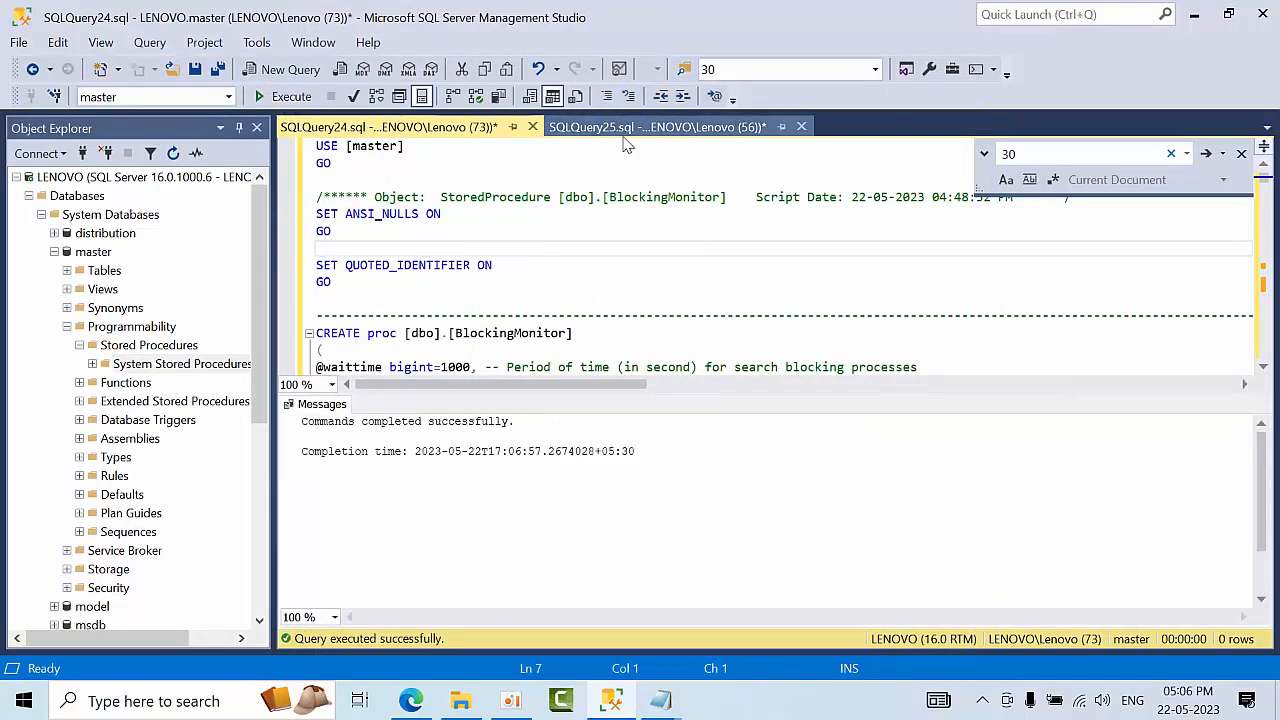
{"action": "left_click", "coordinate": [656, 128]}
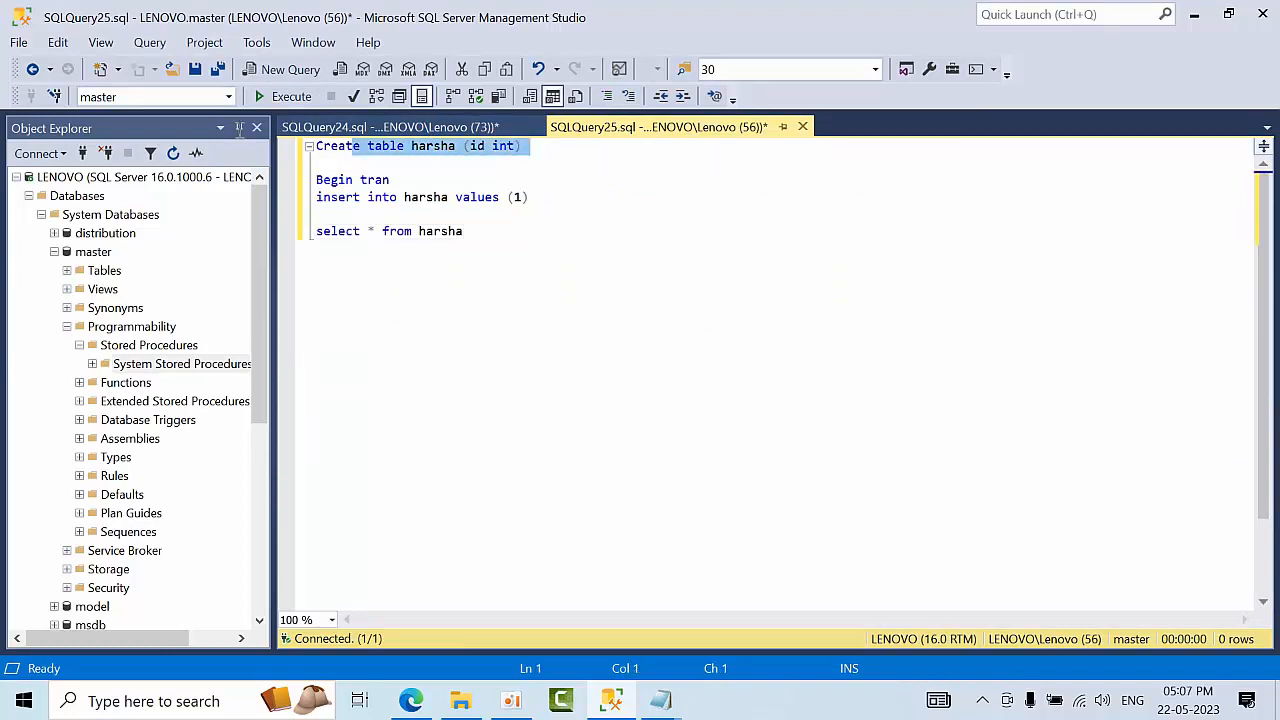
- Create the harsha table, start the open INSERT transaction, and run the blocked SELECT * FROM harsha
{"action": "left_click", "coordinate": [292, 96]}
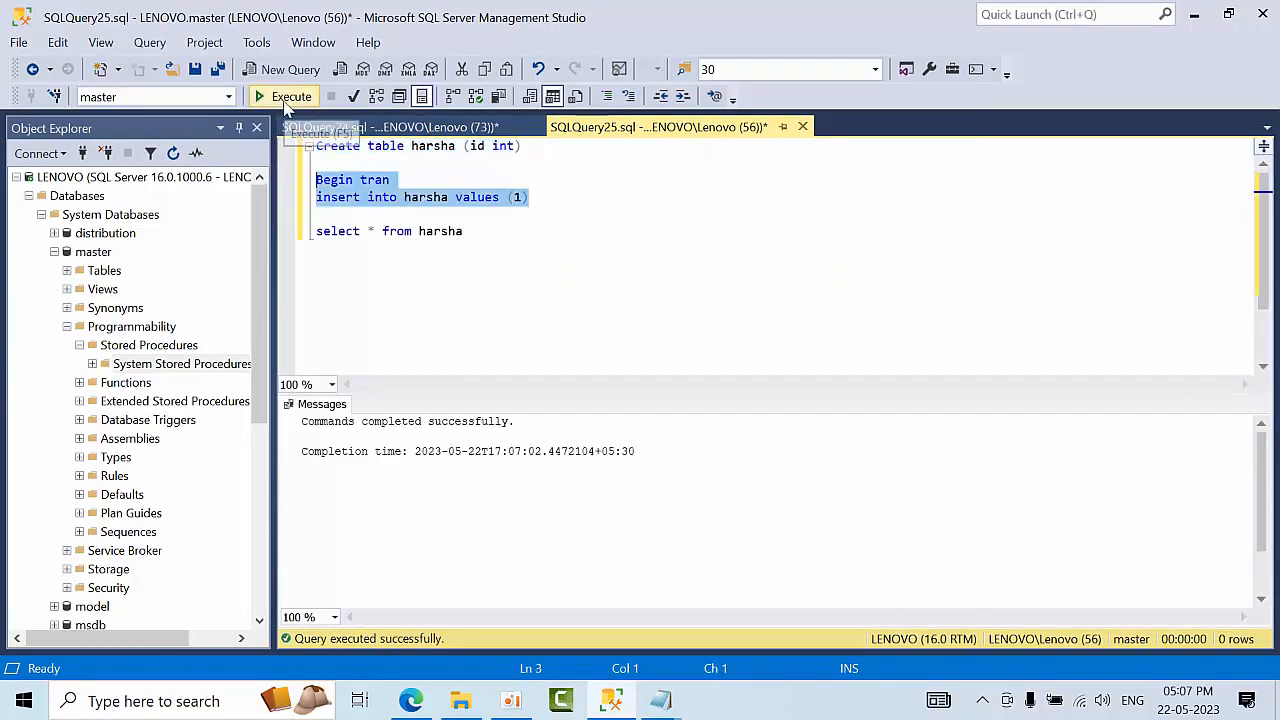
{"action": "mouse_move", "coordinate": [292, 96]}
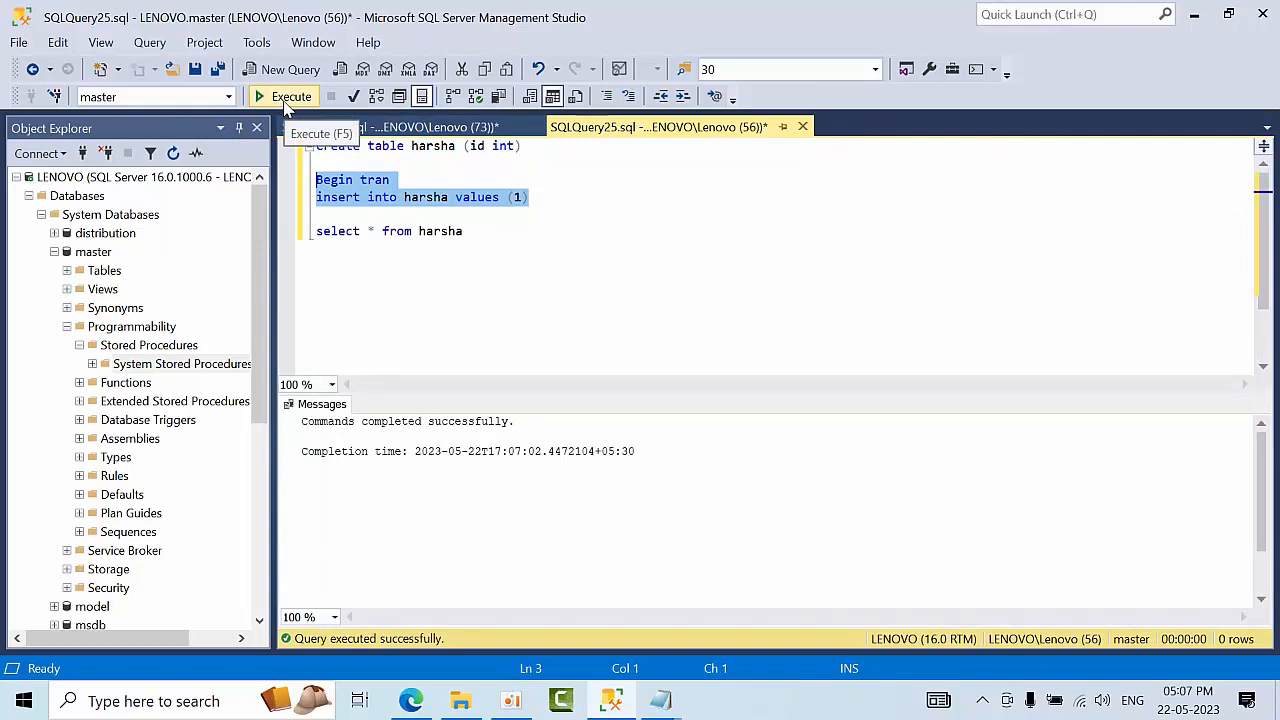
{"action": "left_click", "coordinate": [284, 96]}
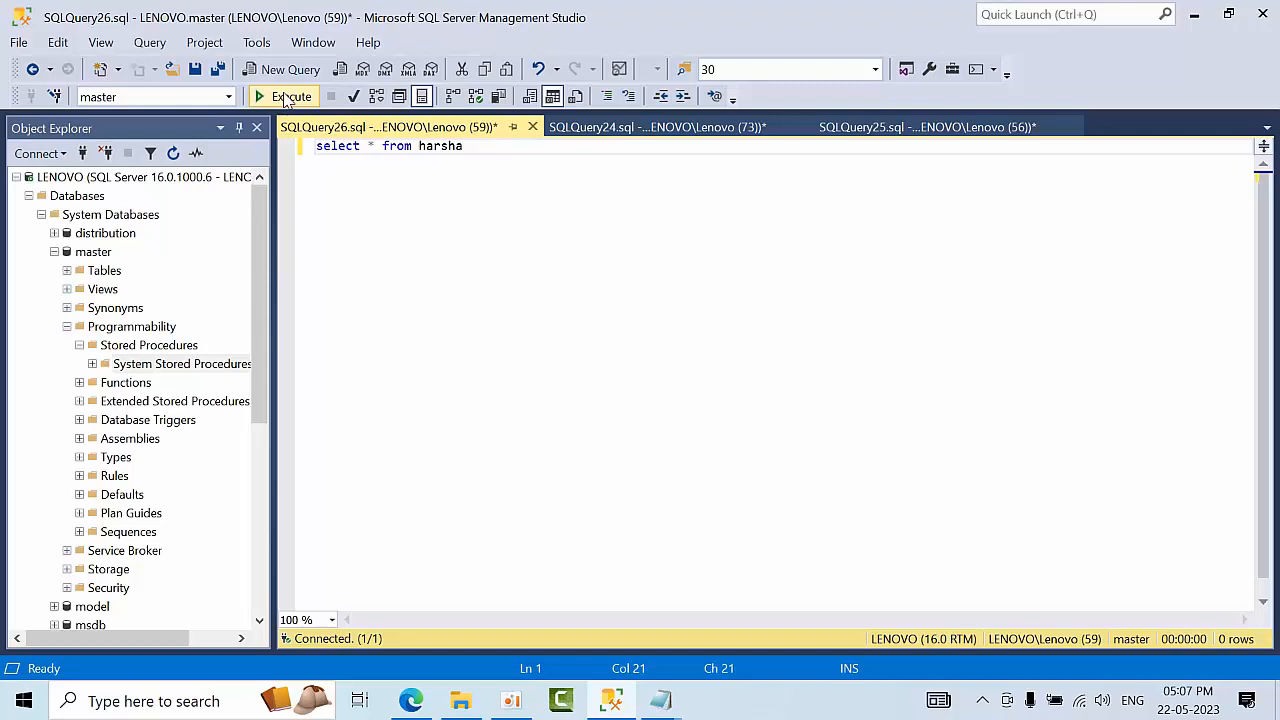
{"action": "left_click", "coordinate": [284, 96]}
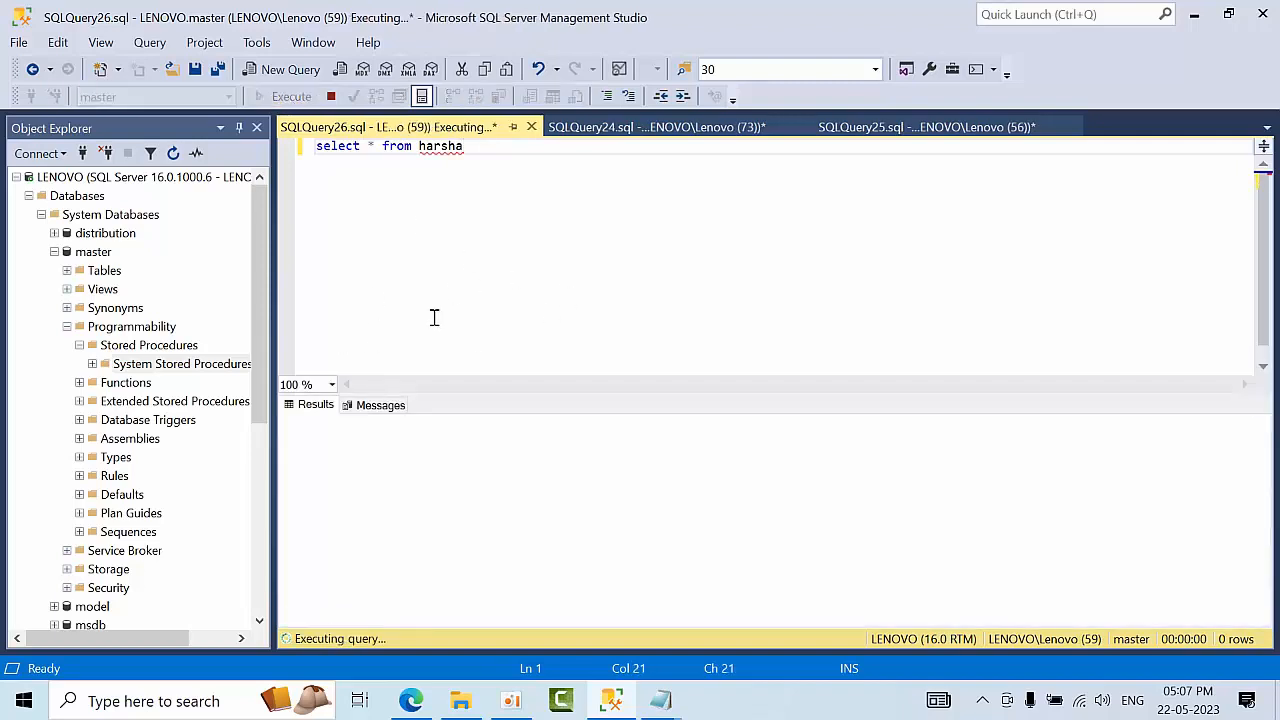
{"action": "mouse_move", "coordinate": [1224, 678]}
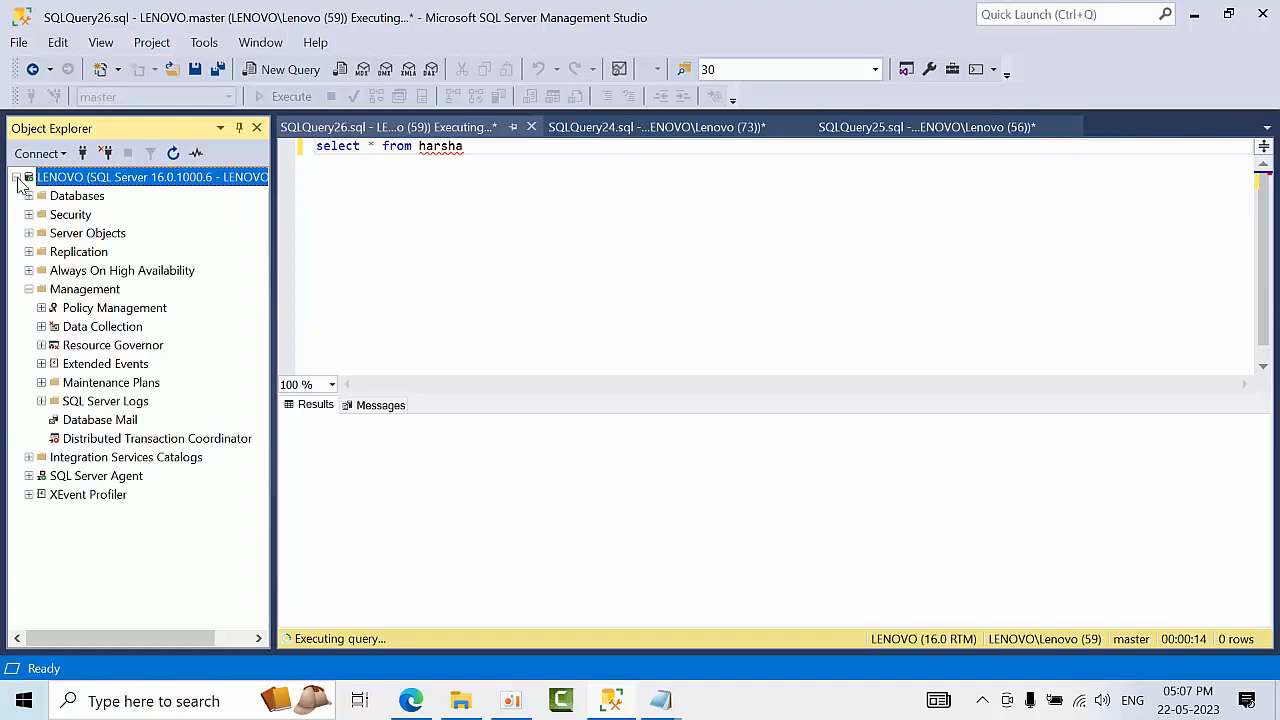
- Start a new SQL Server Agent job named 'lo' with a step, then cancel without saving
{"action": "left_click", "coordinate": [74, 494]}
{"action": "type", "text": "b"}
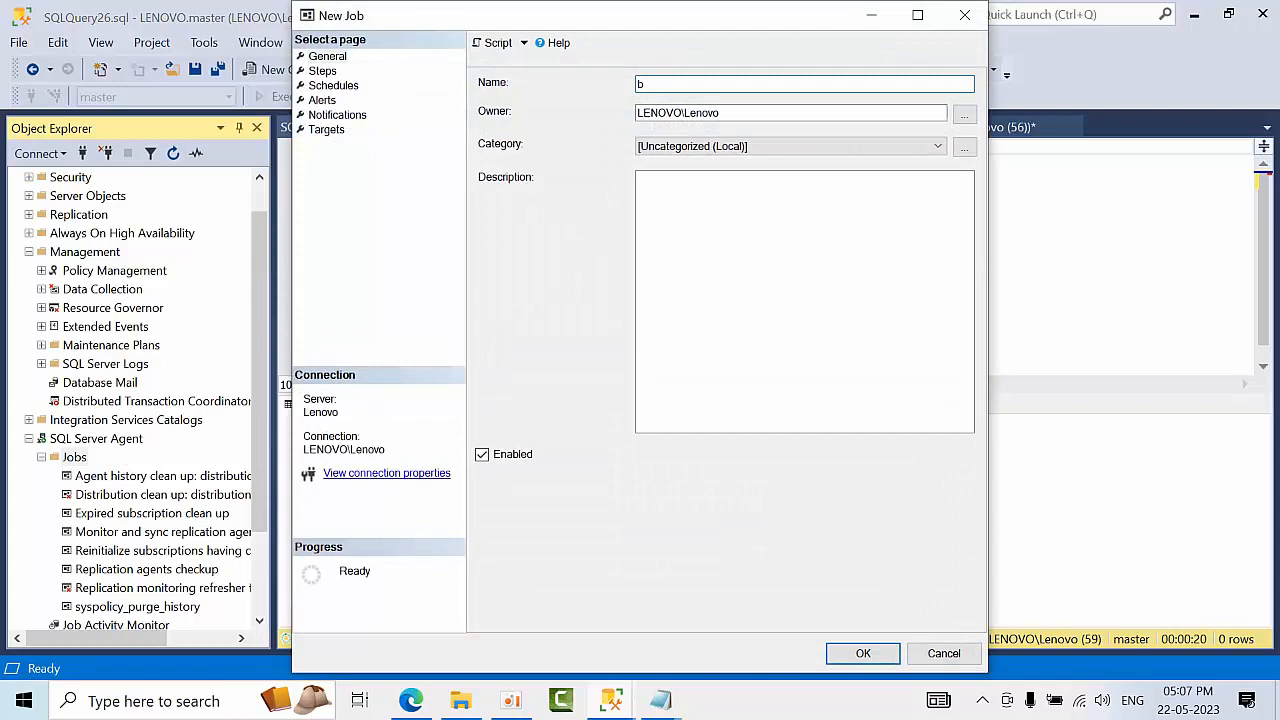
{"action": "type", "text": "lo"}
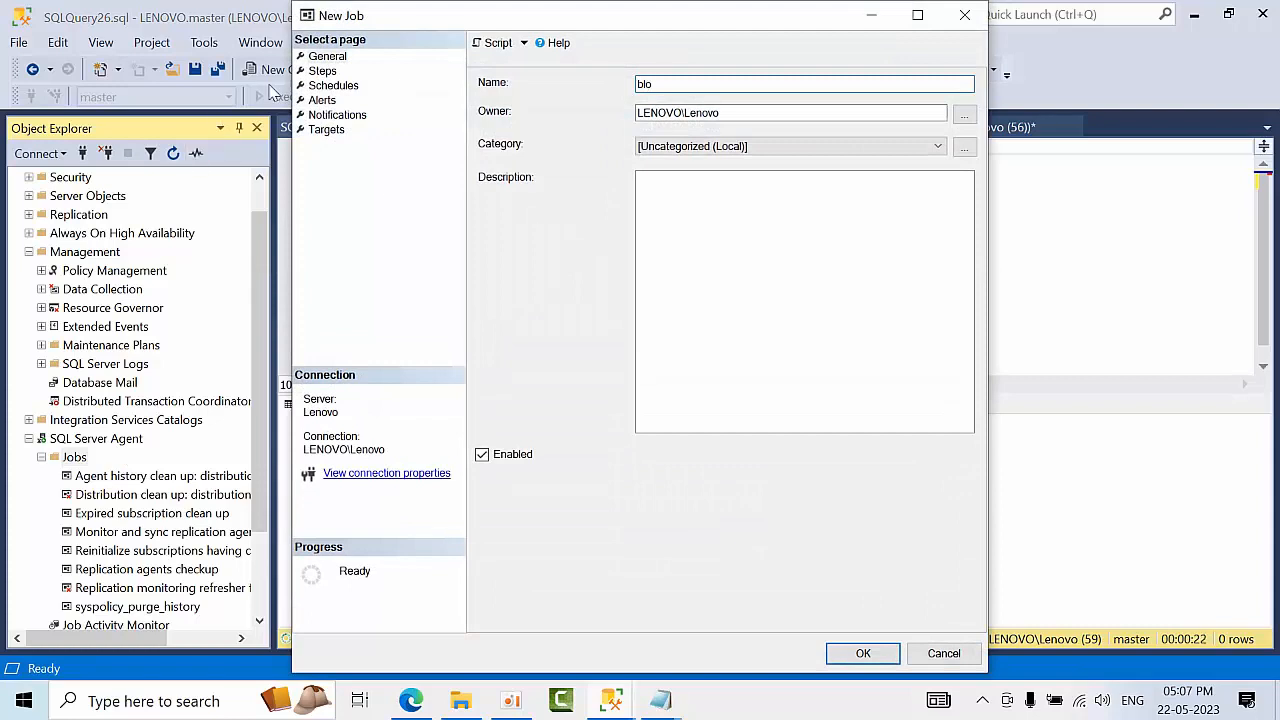
{"action": "left_click", "coordinate": [322, 70]}
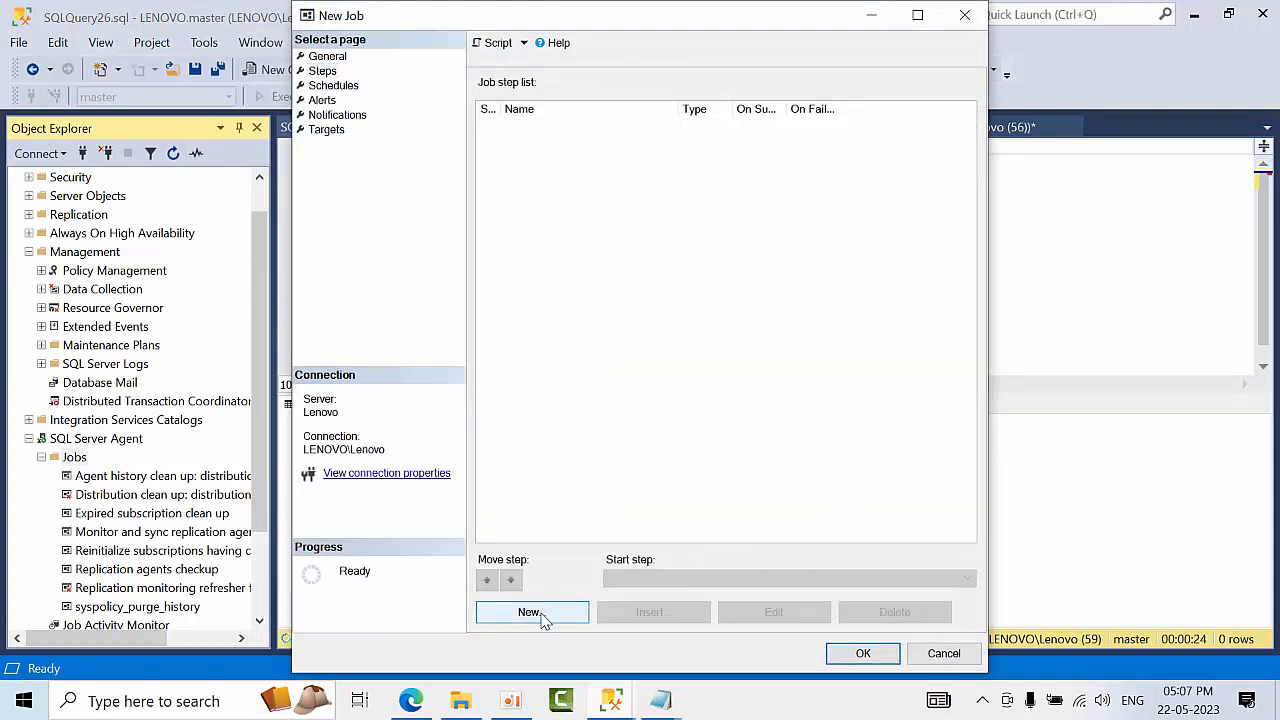
{"action": "left_click", "coordinate": [532, 612]}
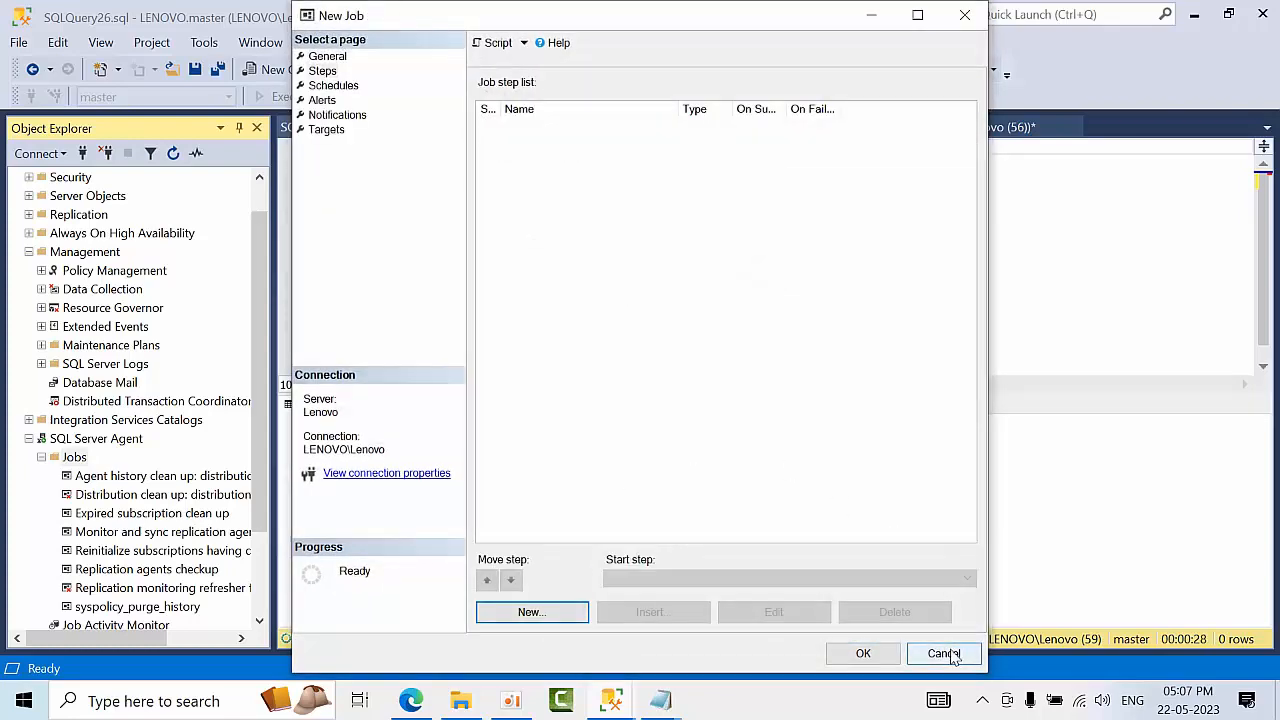
{"action": "left_click", "coordinate": [942, 652]}
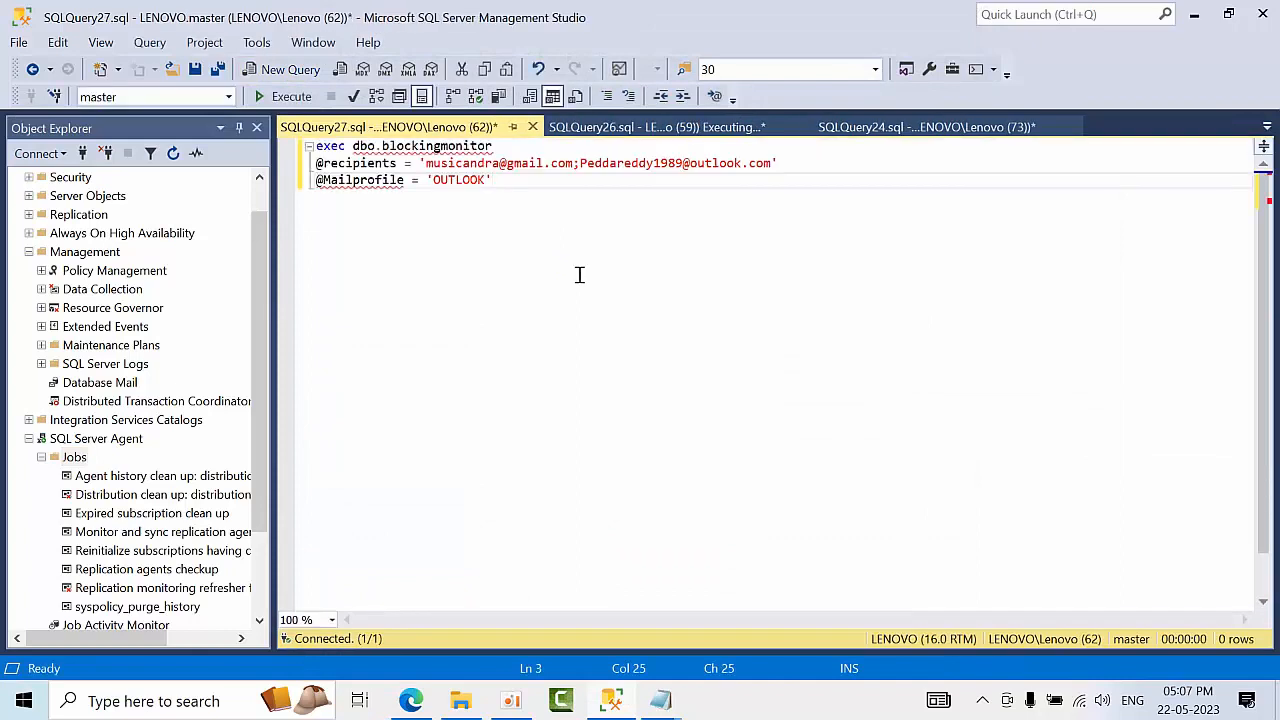
{"action": "mouse_move", "coordinate": [808, 152]}
{"action": "type", "text": ","}
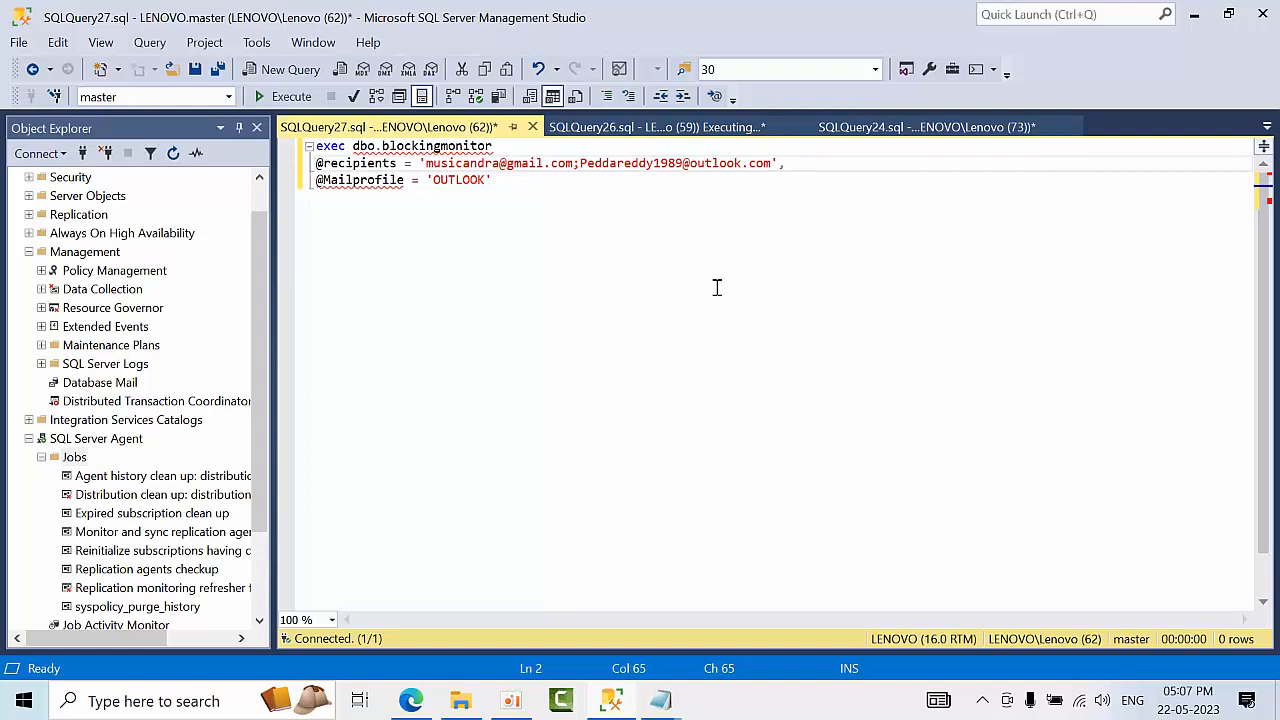
- Fix the BlockingMonitor call, execute it so 'Mail queued' appears, and switch to the browser
{"action": "left_click", "coordinate": [452, 214]}
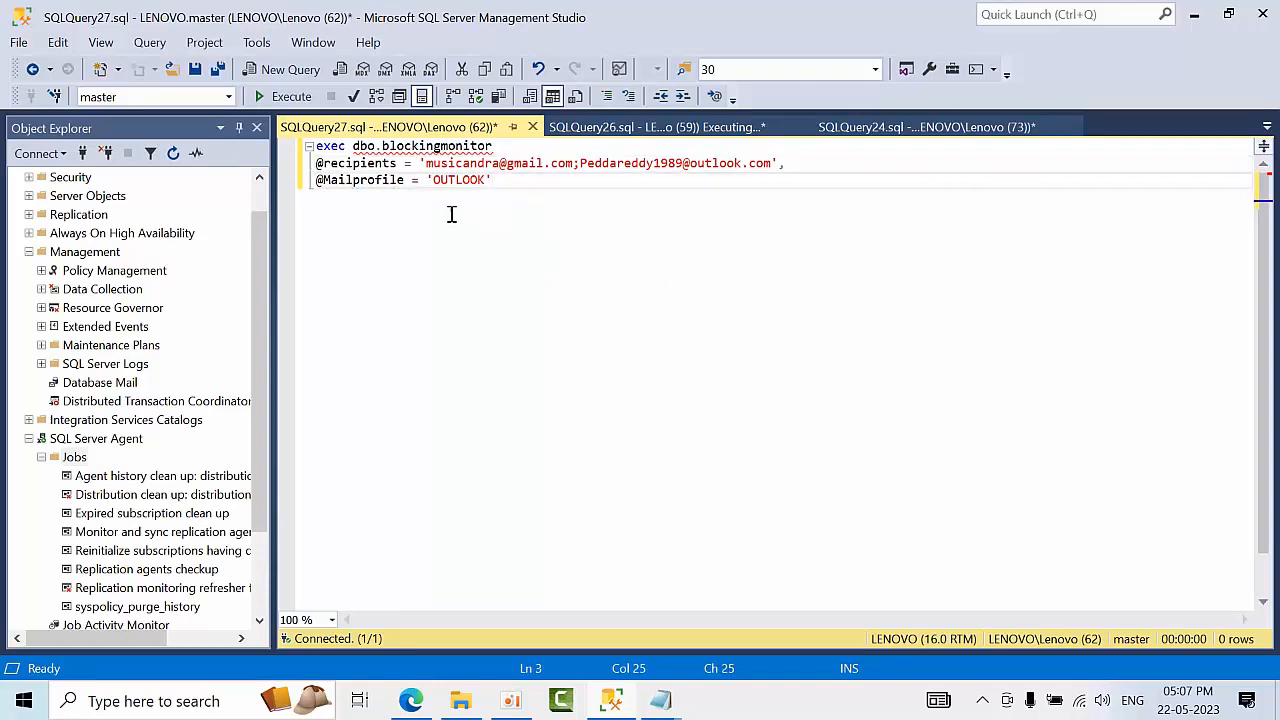
{"action": "mouse_move", "coordinate": [522, 238]}
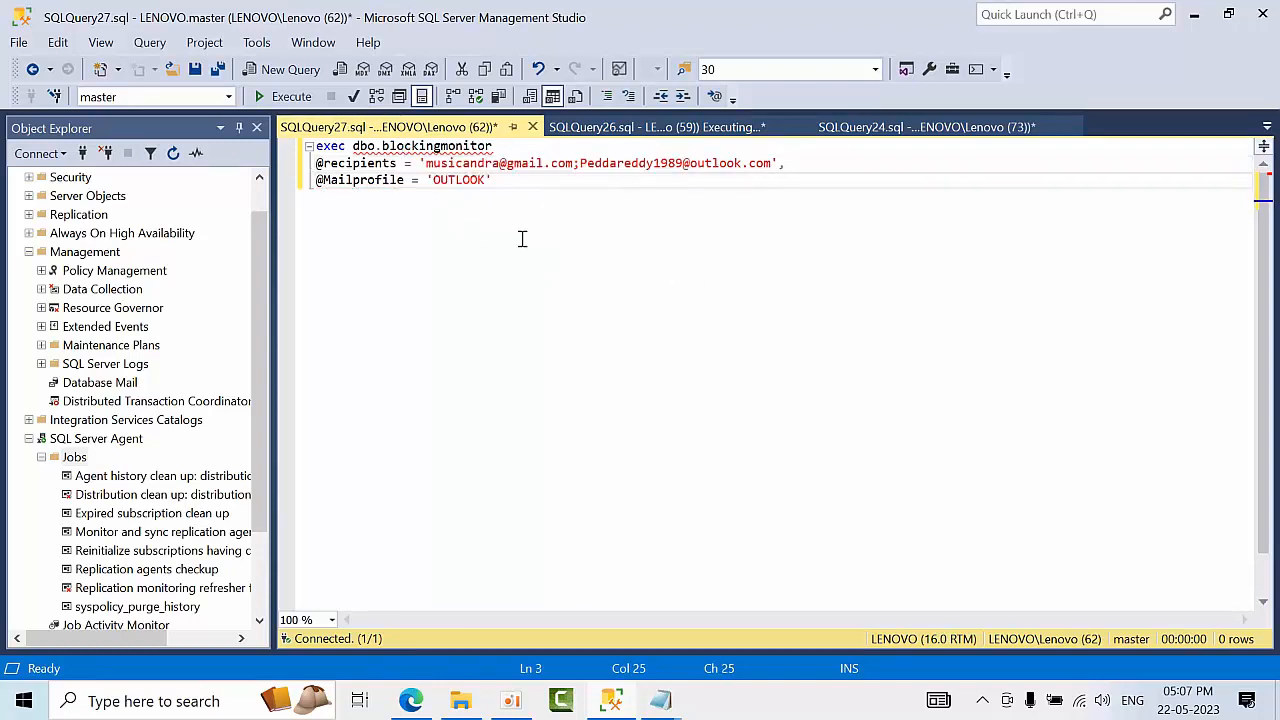
{"action": "double_click", "coordinate": [460, 164]}
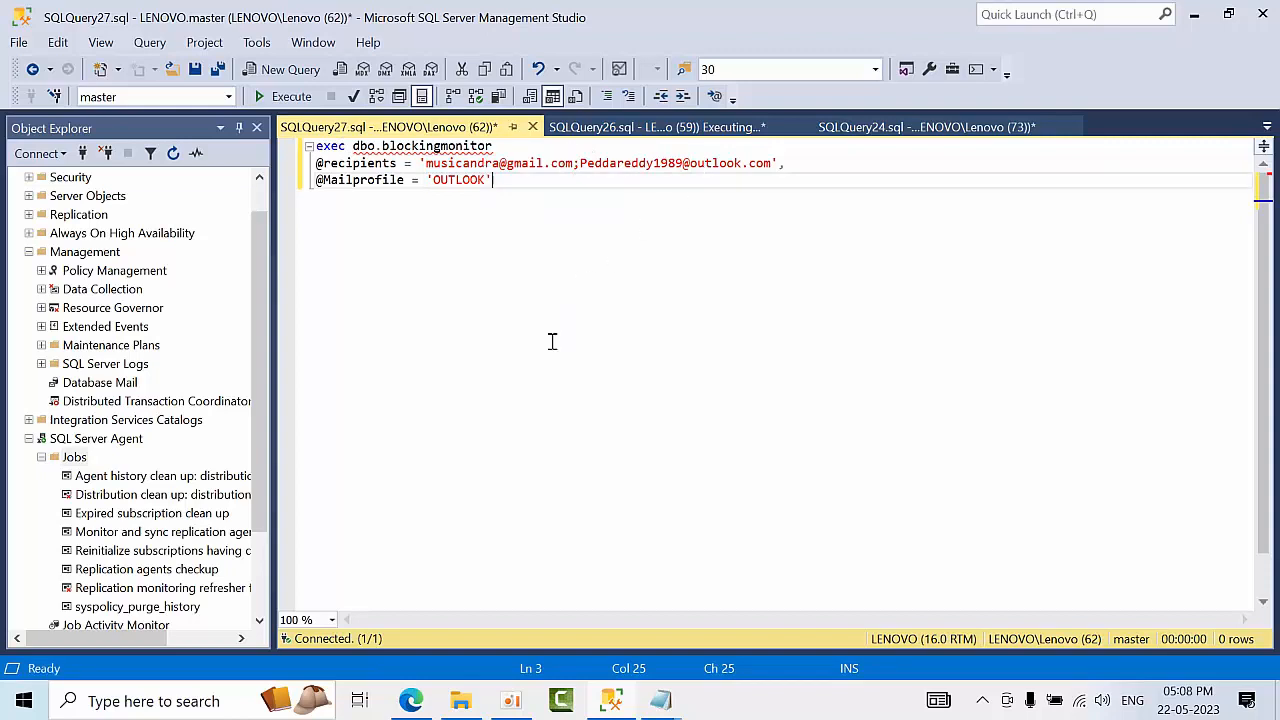
{"action": "mouse_move", "coordinate": [736, 128]}
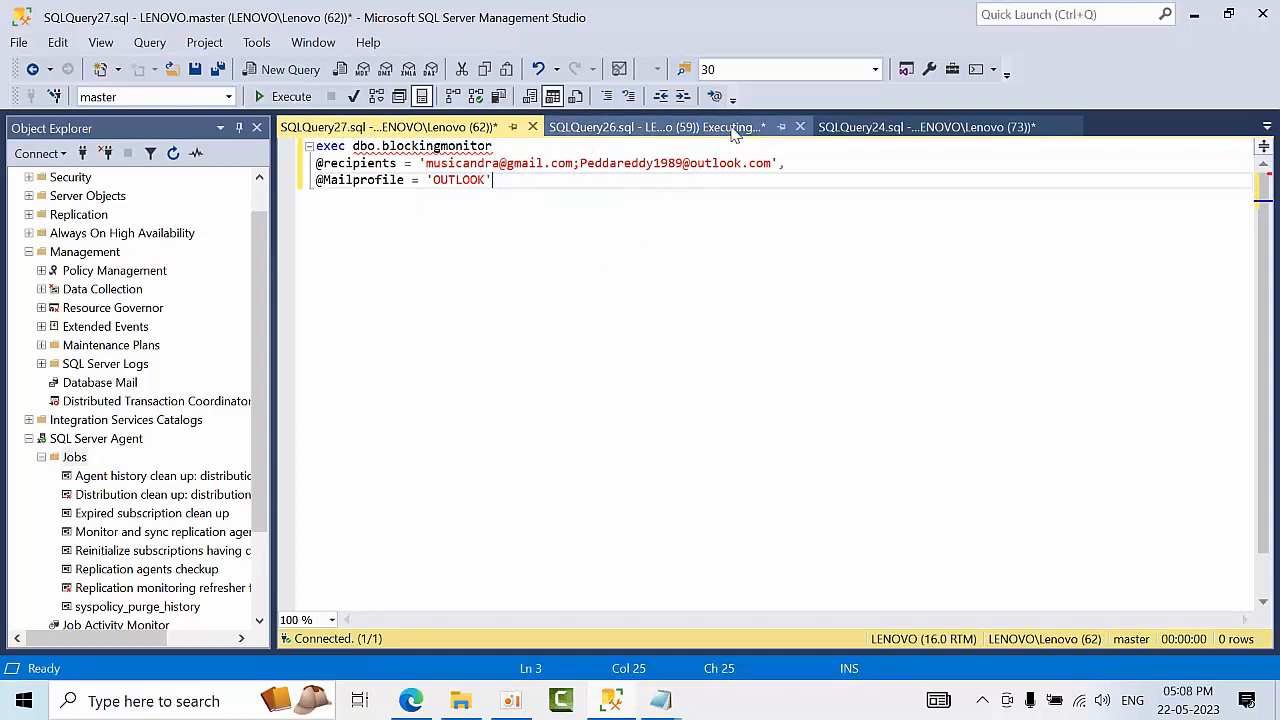
{"action": "left_click", "coordinate": [656, 128]}
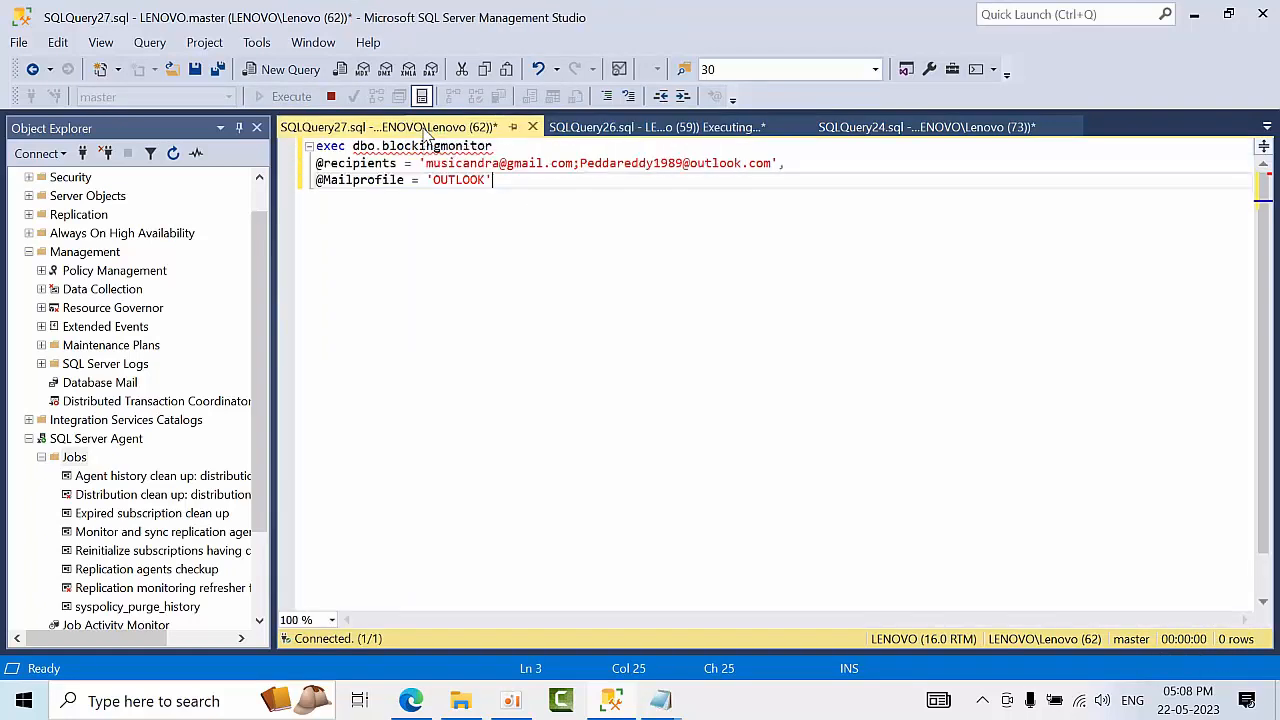
{"action": "left_click", "coordinate": [292, 96]}
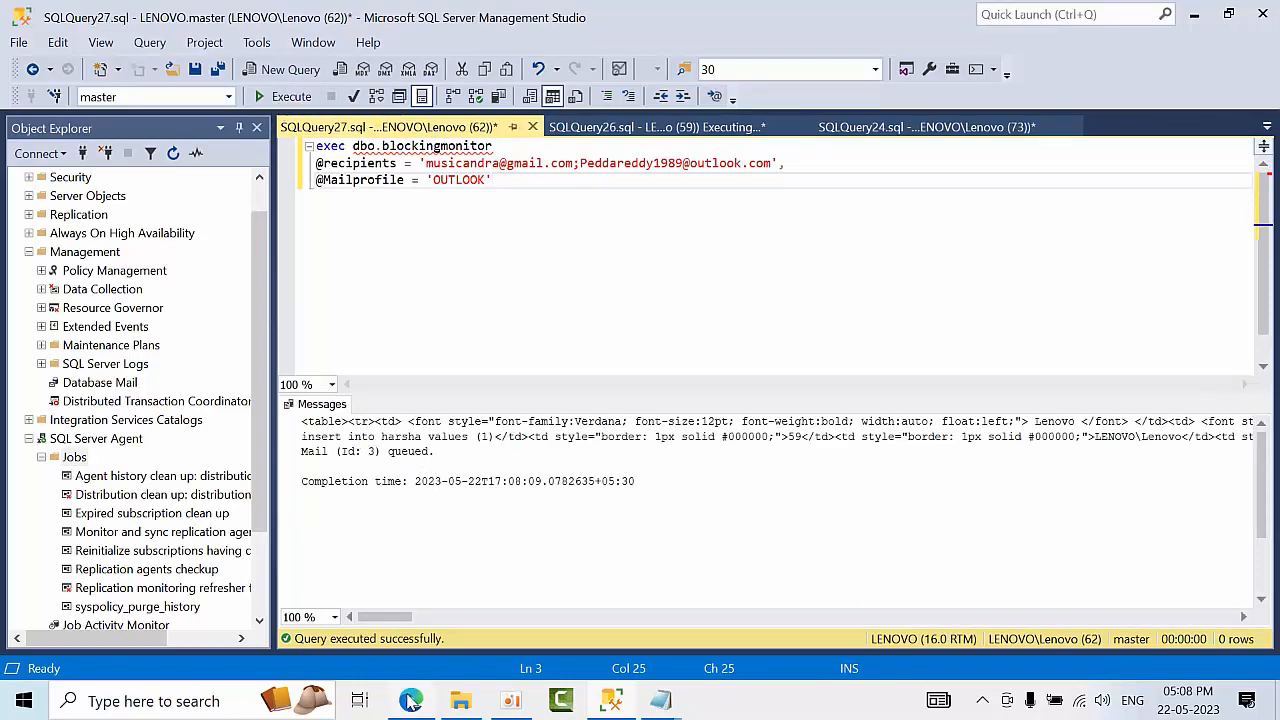
{"action": "left_click", "coordinate": [412, 700]}
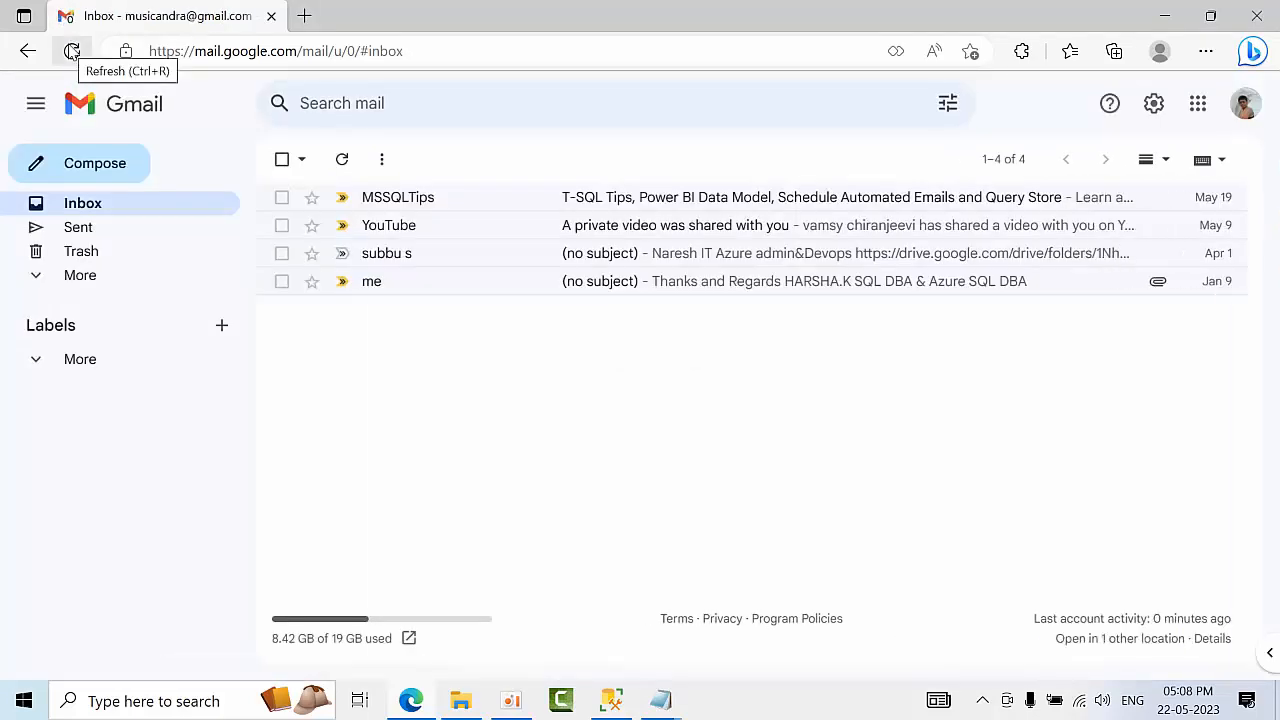
- Refresh the inbox and open the Lenovo Blocked Processes Alert email showing session 56 blocking 59
{"action": "left_click", "coordinate": [72, 52]}
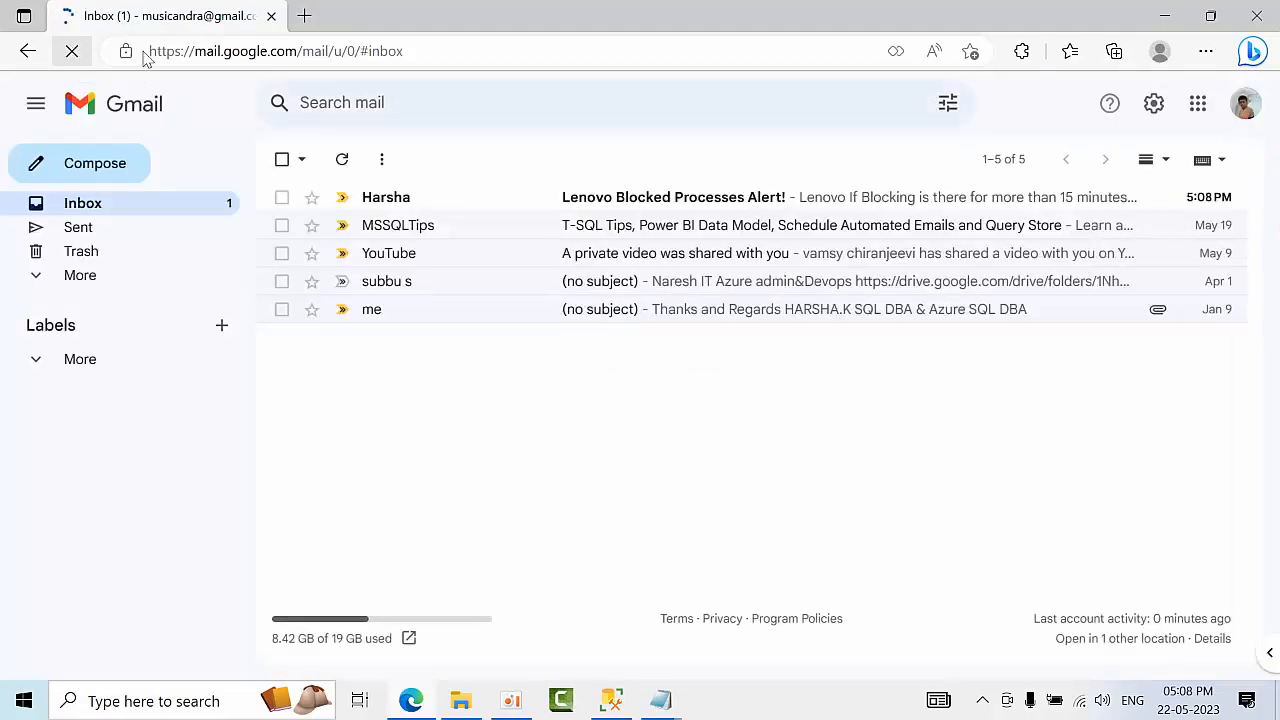
{"action": "left_click", "coordinate": [672, 196]}
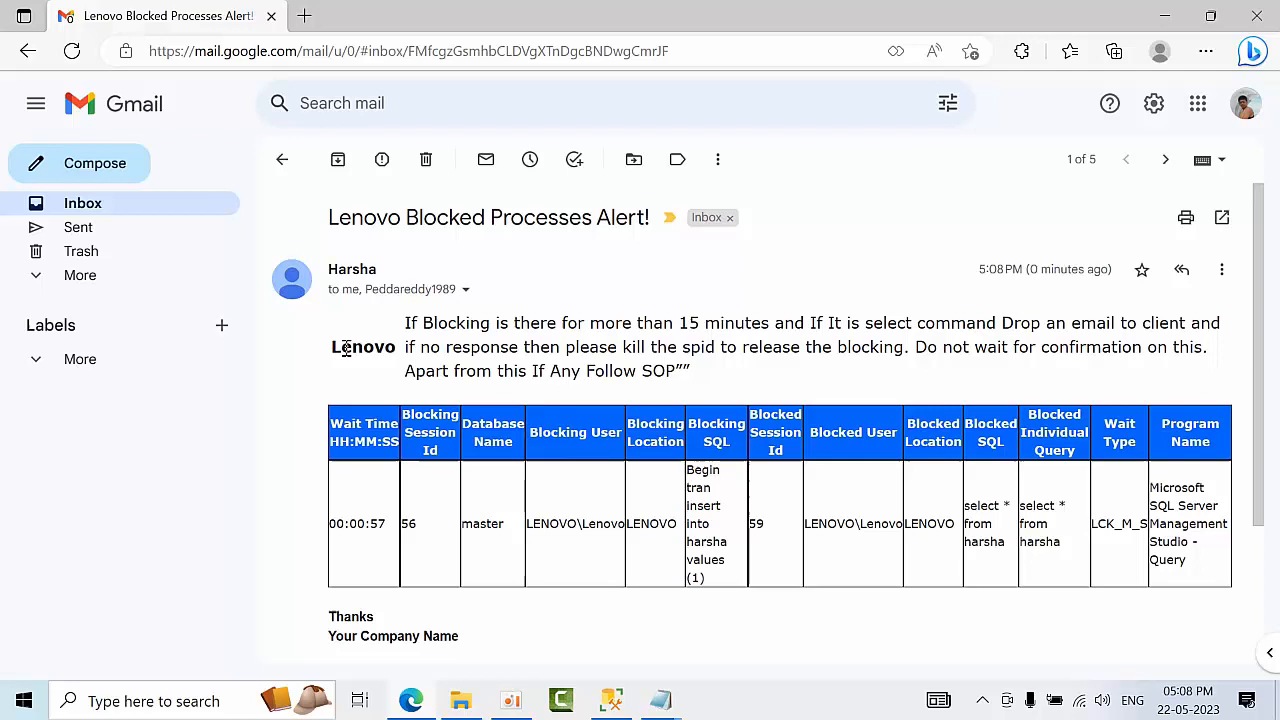
{"action": "double_click", "coordinate": [364, 348]}
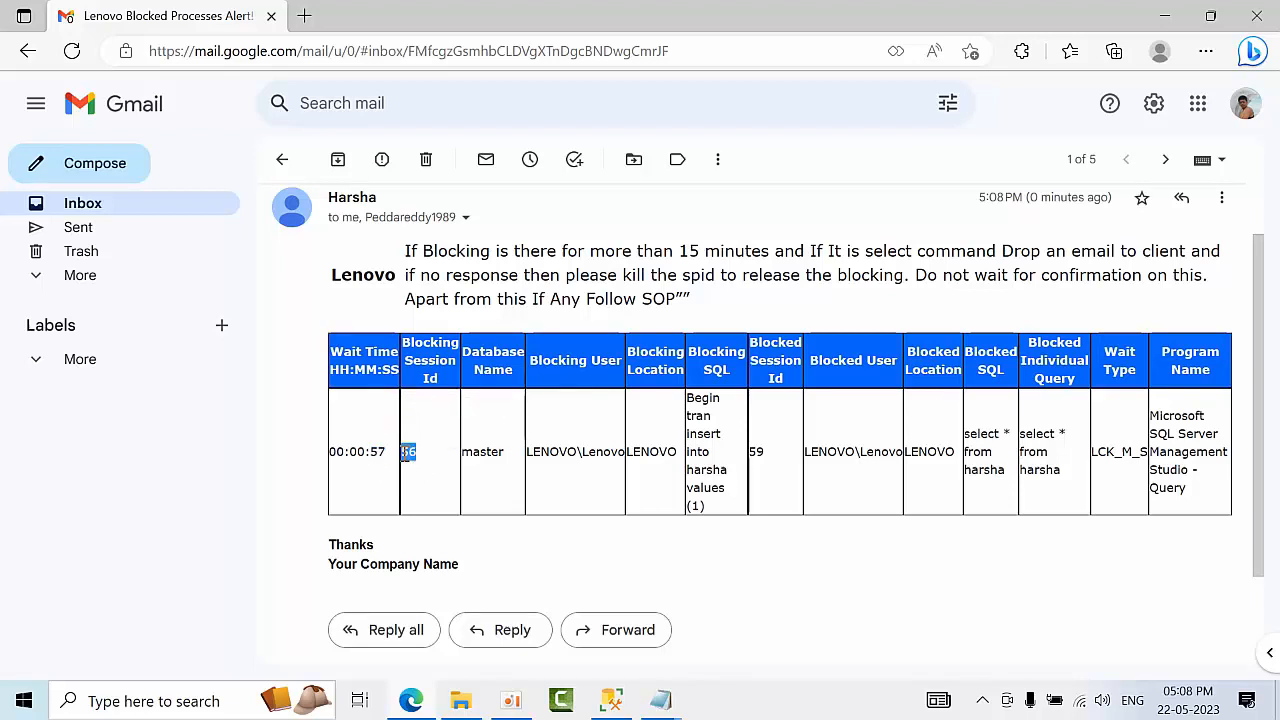
{"action": "double_click", "coordinate": [482, 452]}
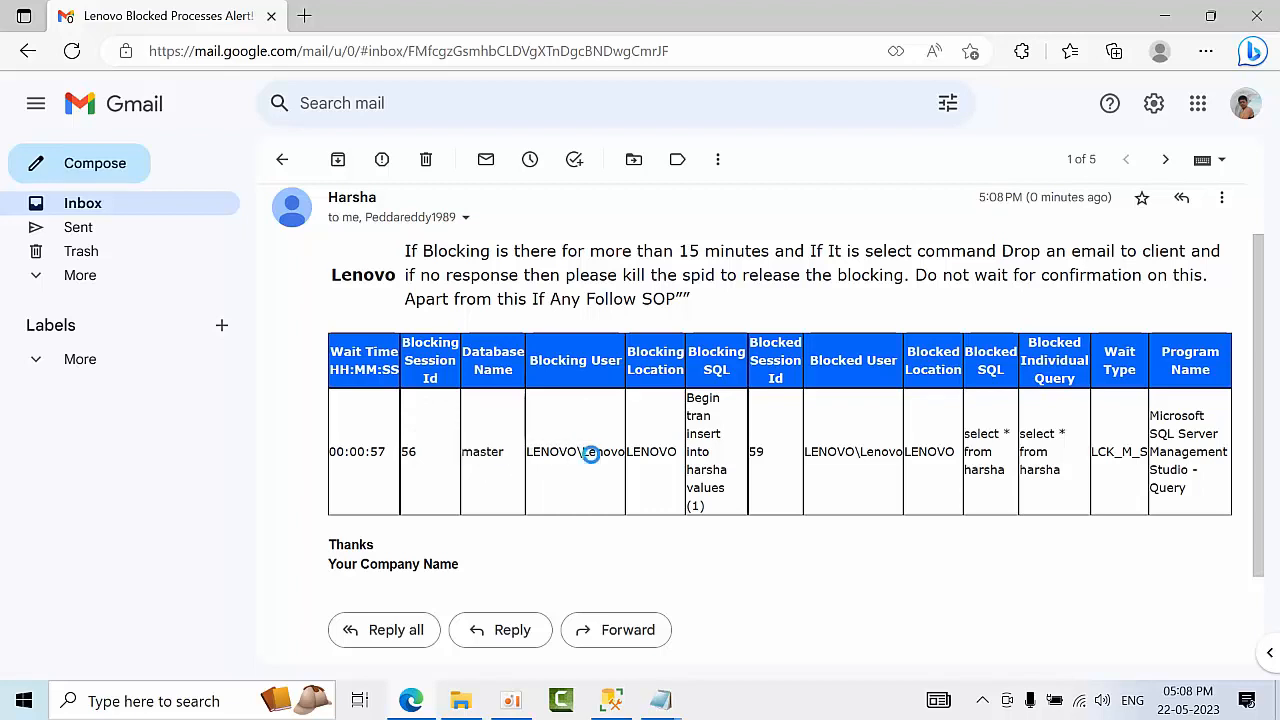
{"action": "double_click", "coordinate": [652, 452]}
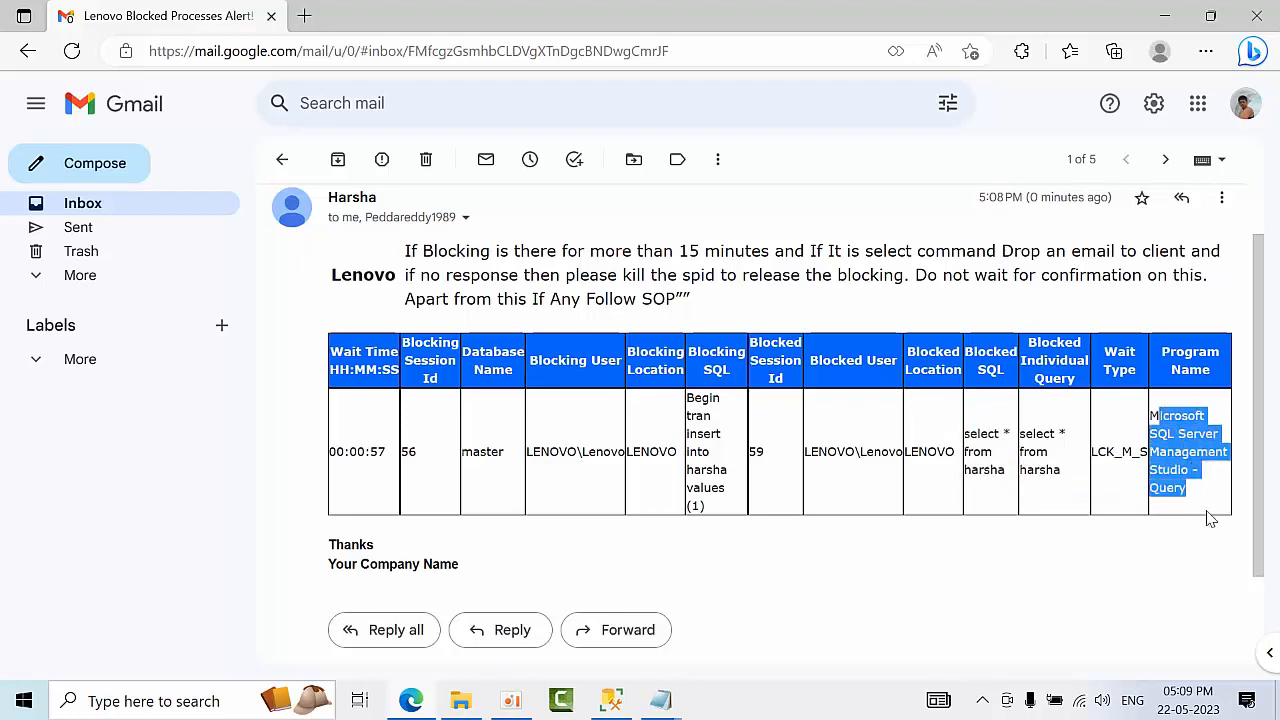
{"action": "mouse_move", "coordinate": [964, 452]}
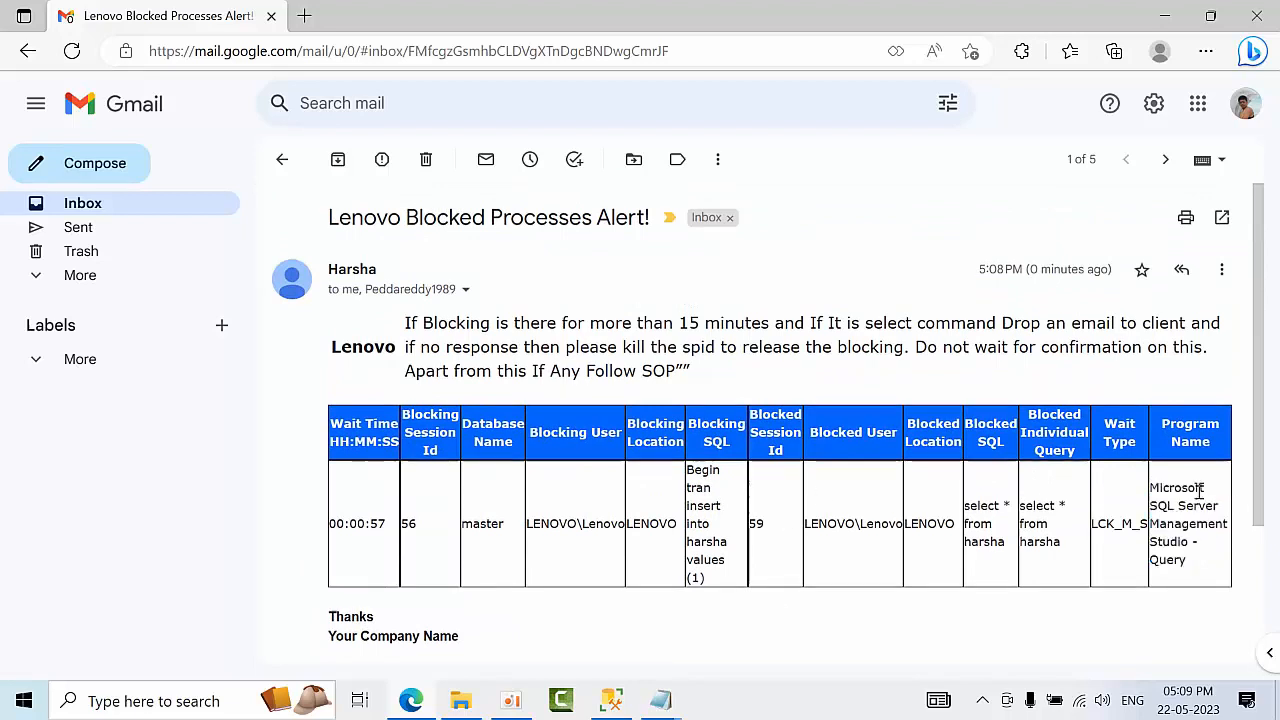
{"action": "double_click", "coordinate": [1188, 524]}
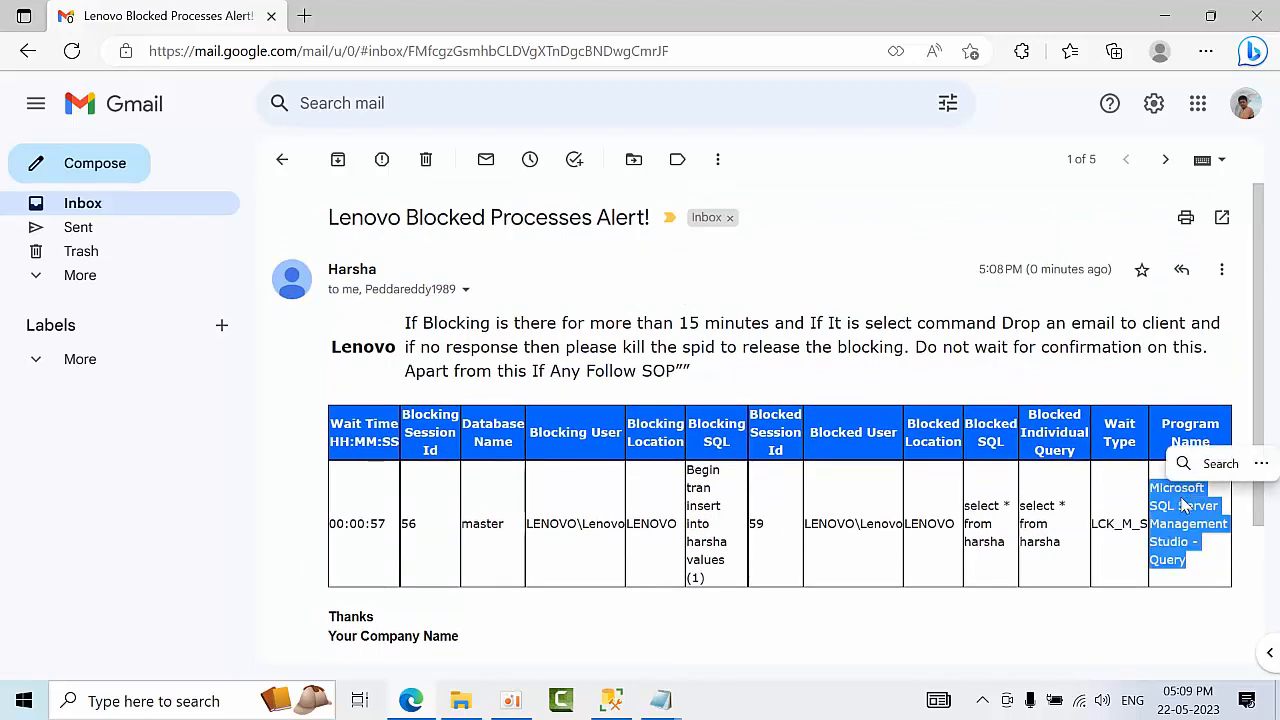